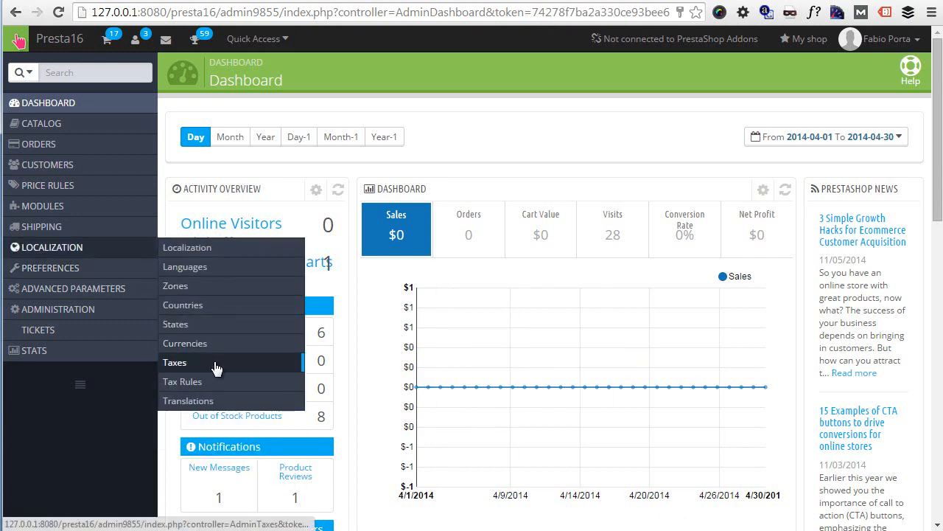
Step: Reach the Taxes list under Localization, showing the 56 US sales taxes
click(174, 363)
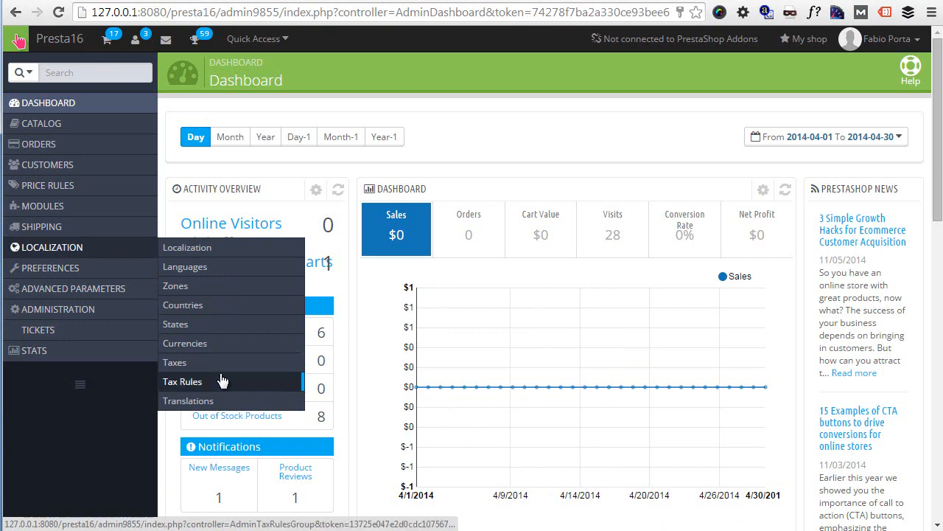
mouse_move(174, 363)
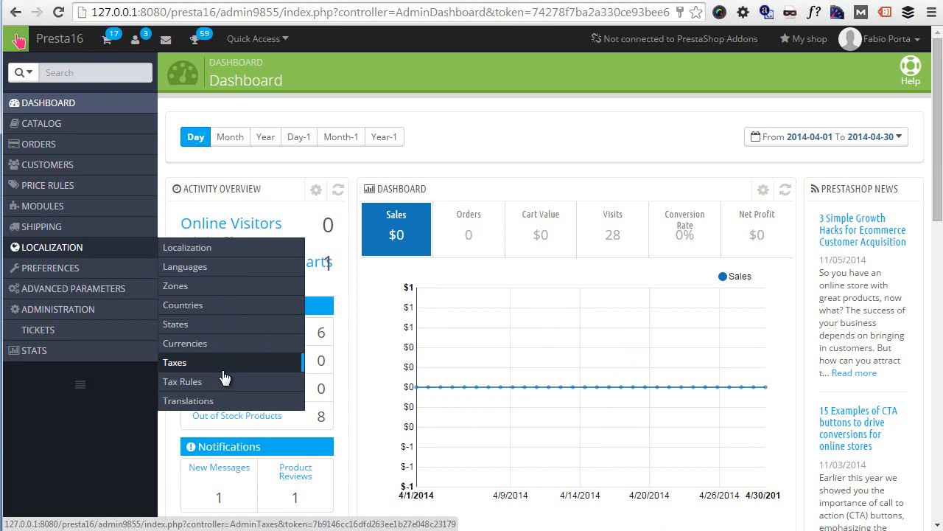
click(174, 362)
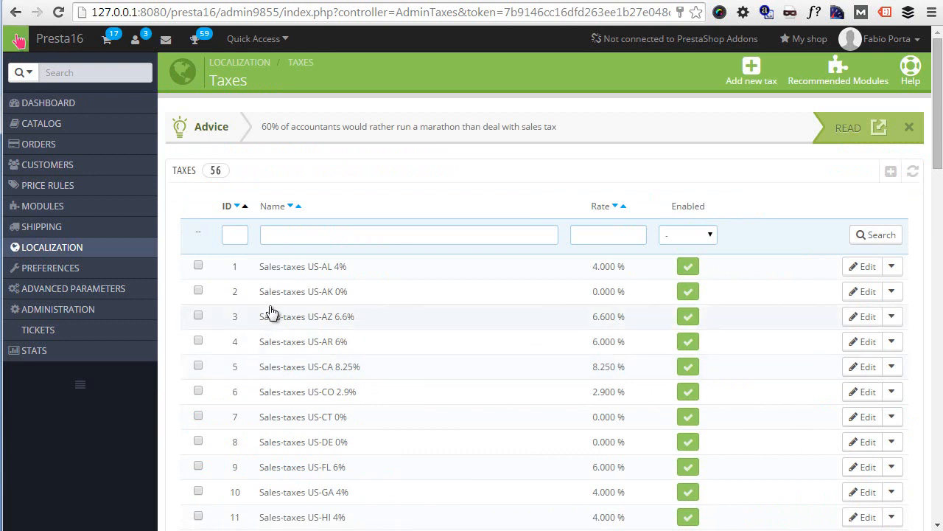
scroll(down, 3)
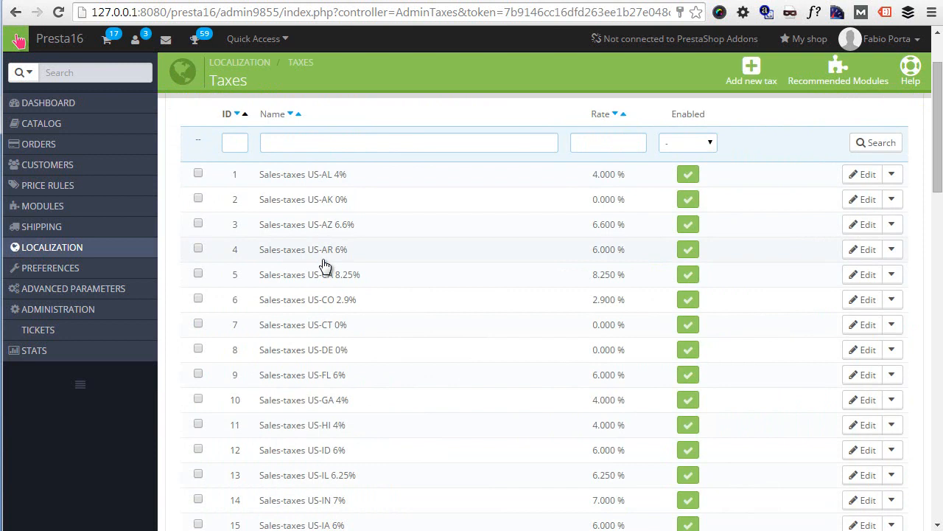
mouse_move(326, 267)
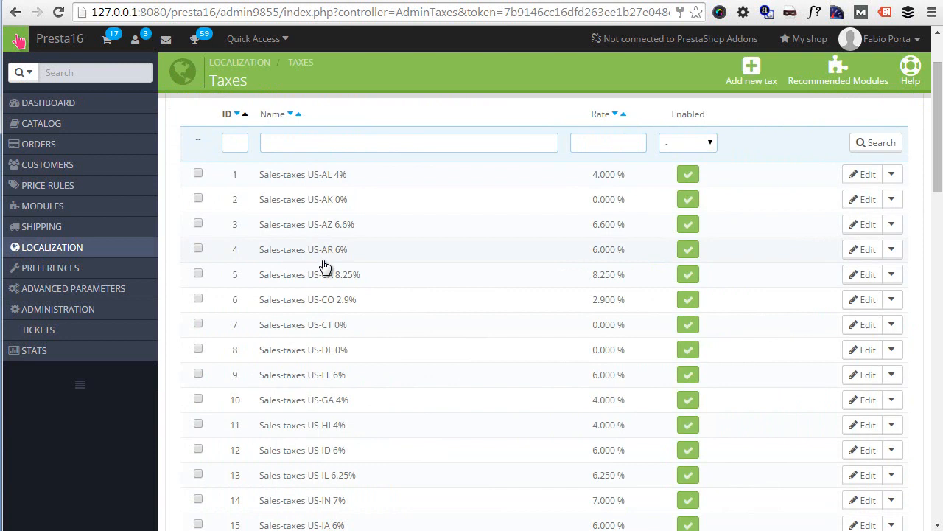
mouse_move(372, 196)
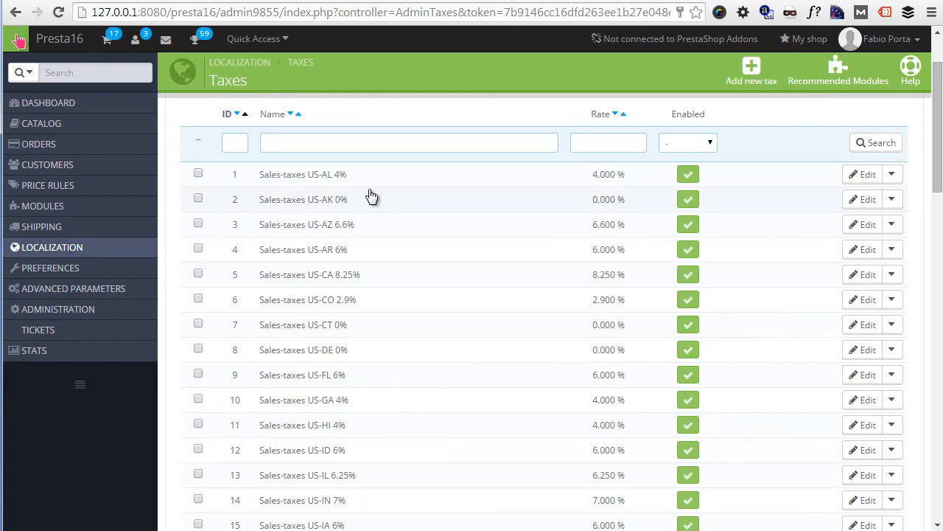
Step: Scroll to the Tax Options panel: tax enabled, based on delivery address, ecotax off
scroll(down, 3)
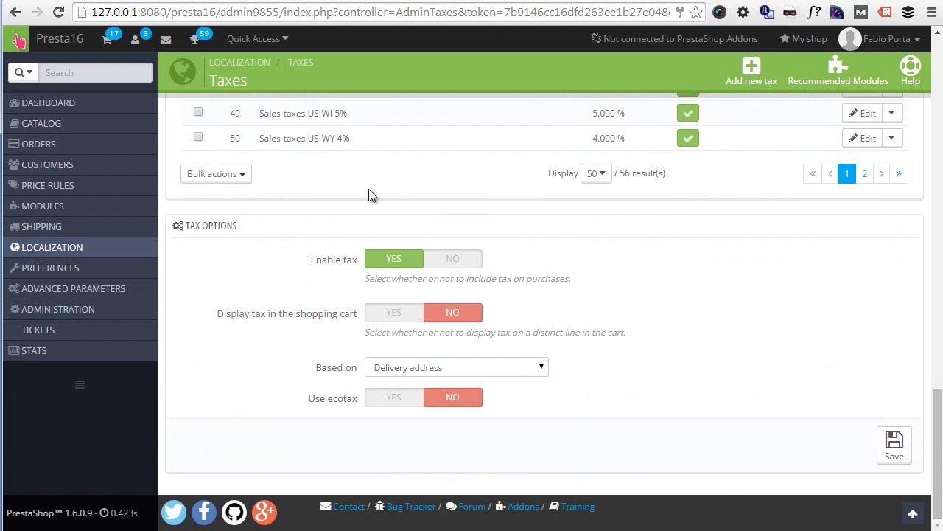
mouse_move(401, 260)
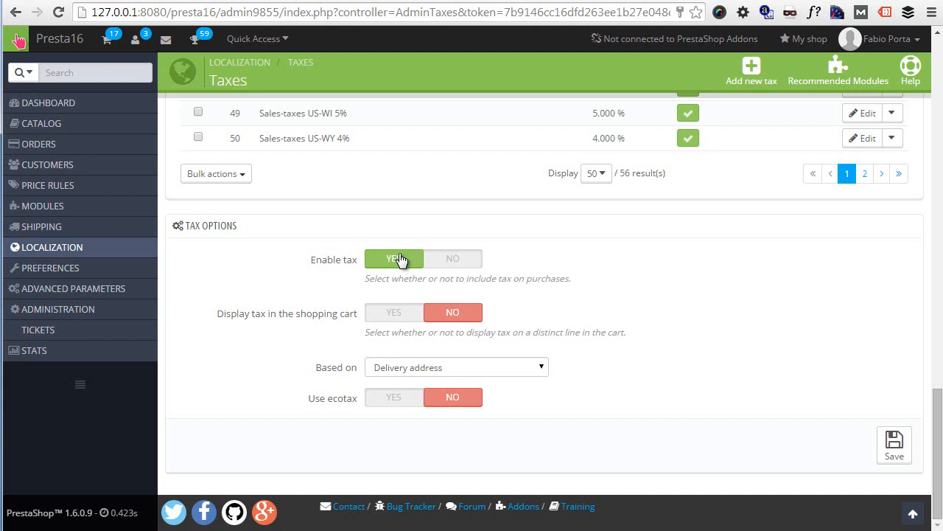
mouse_move(401, 310)
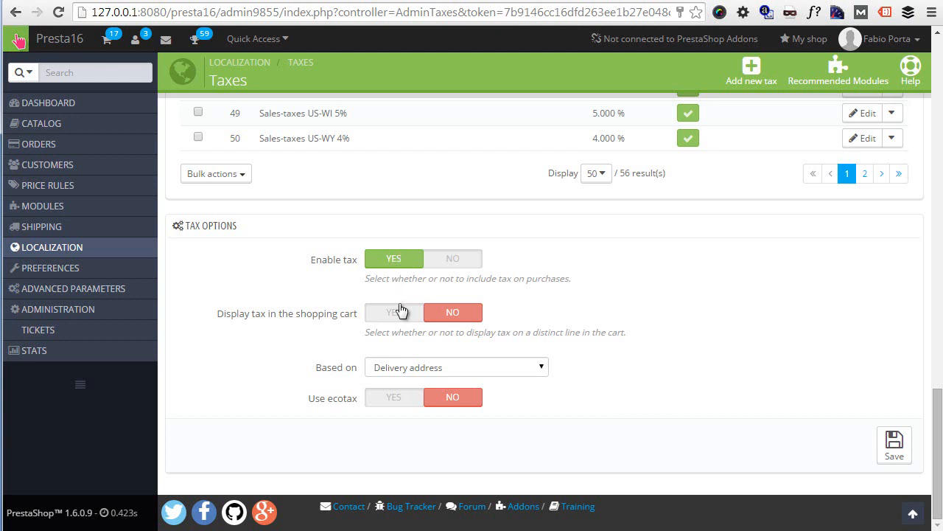
mouse_move(401, 321)
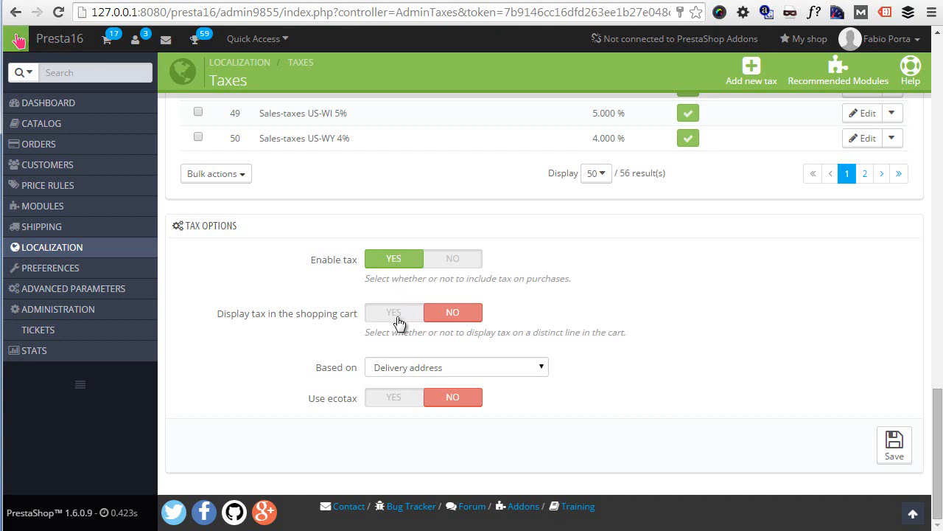
mouse_move(393, 374)
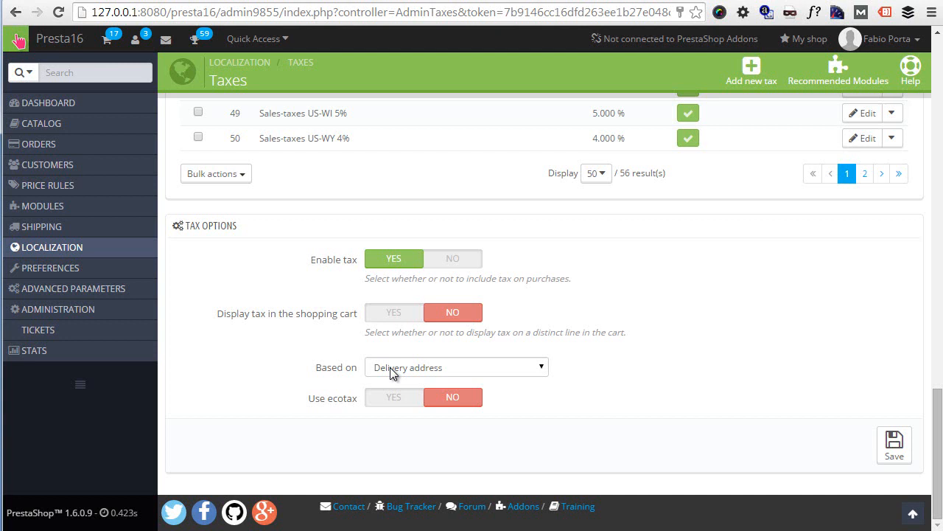
mouse_move(751, 71)
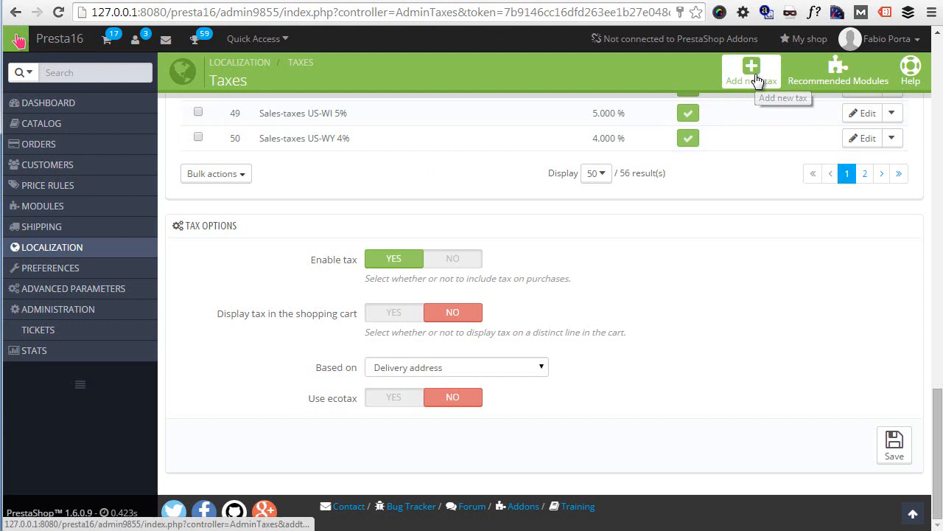
Step: Add a new tax named 'Super Mean Tax' with rate 100, enabled, and save it
click(751, 71)
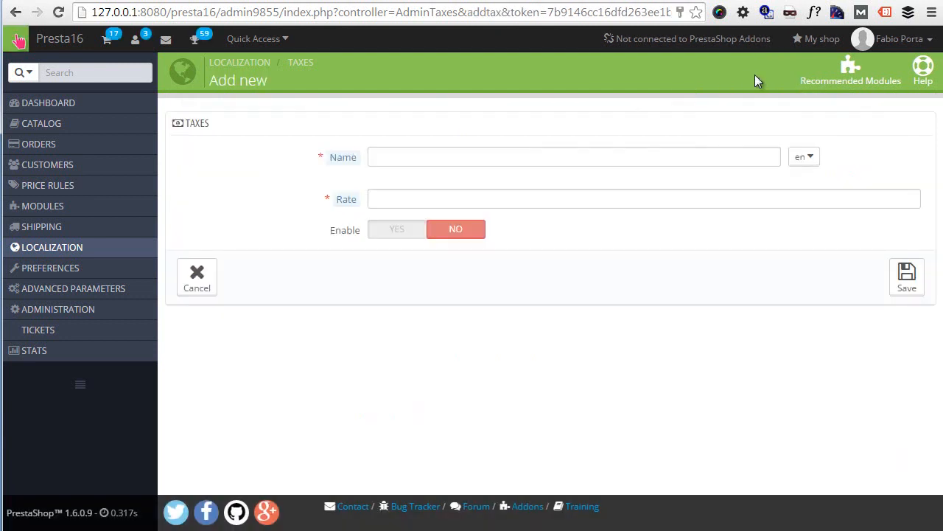
click(573, 156)
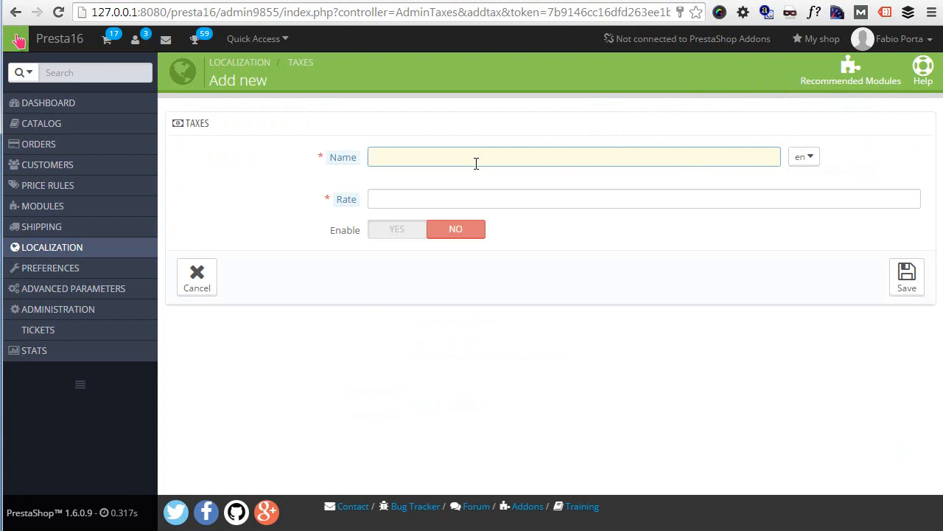
text(Mean T)
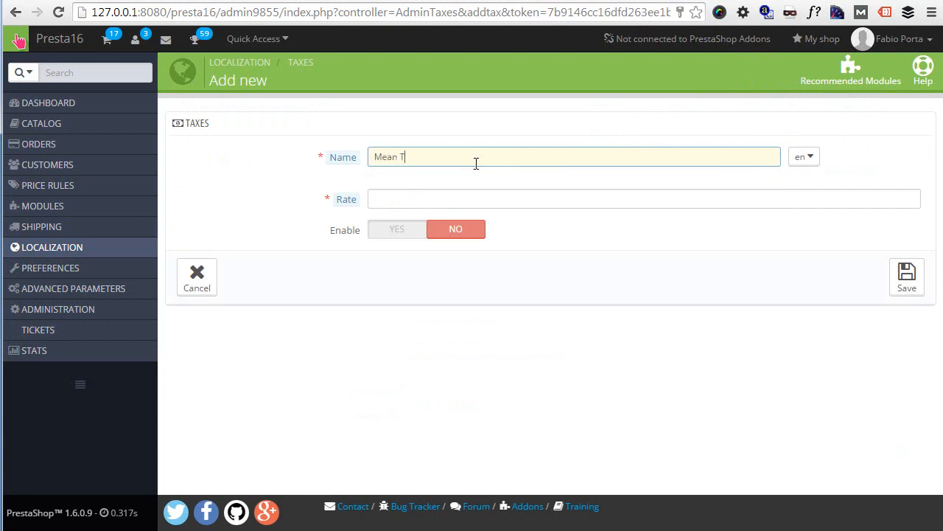
text(Super Mean Tax)
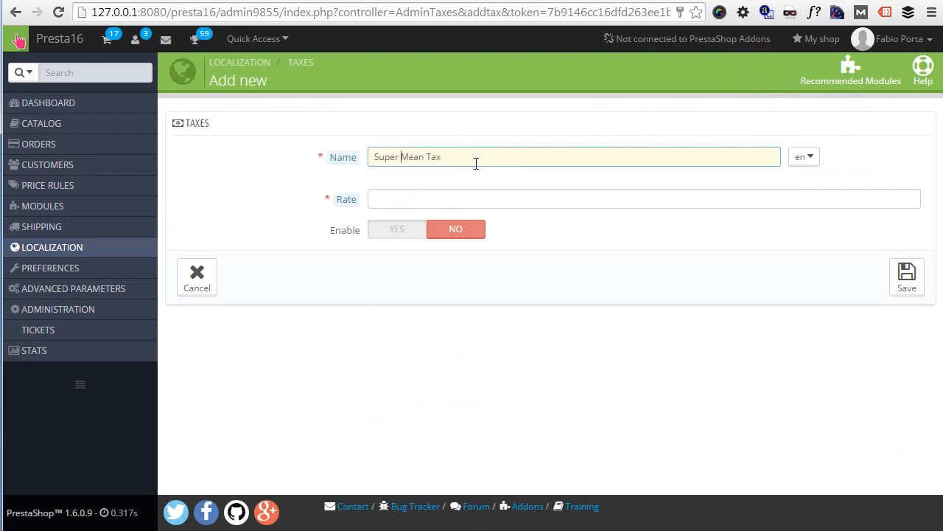
text(1)
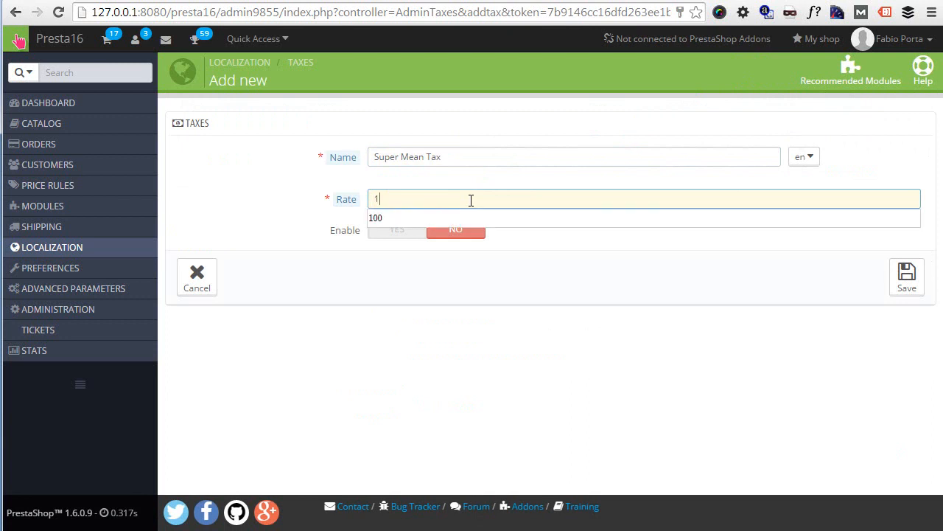
text(00)
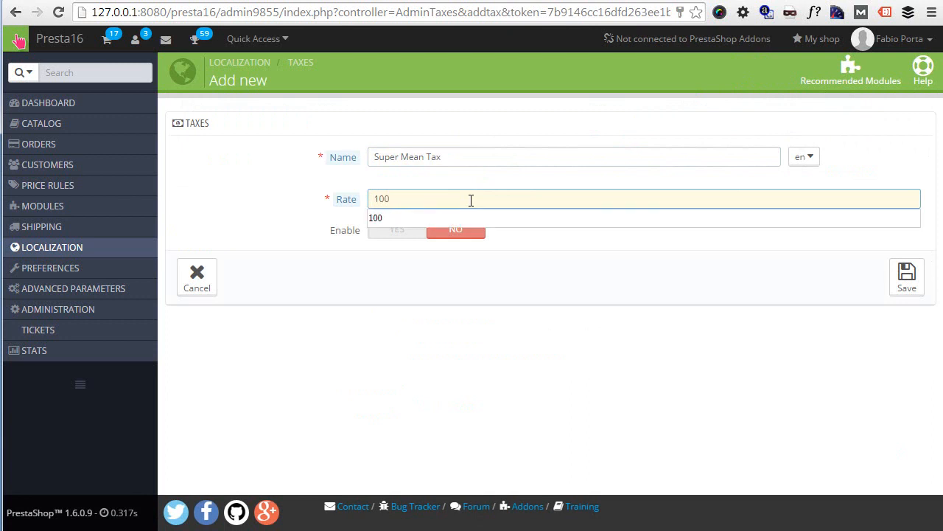
click(396, 230)
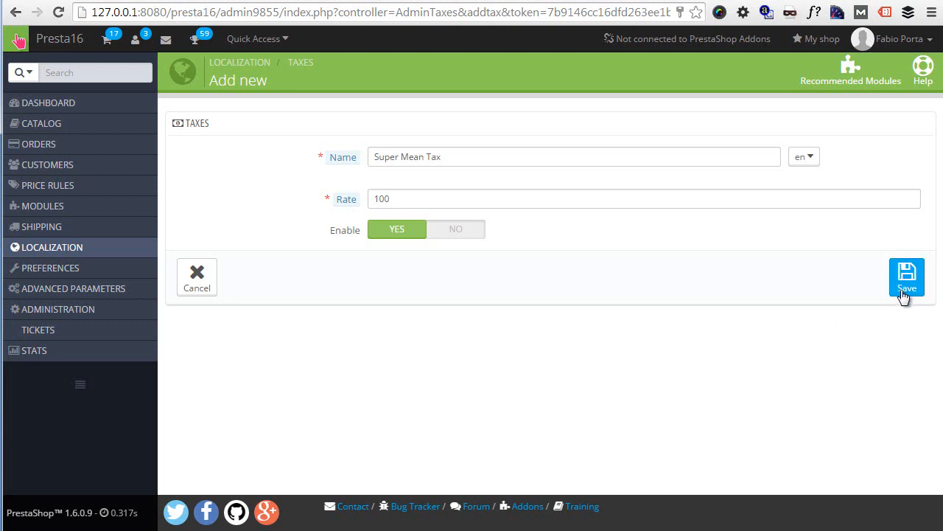
click(906, 278)
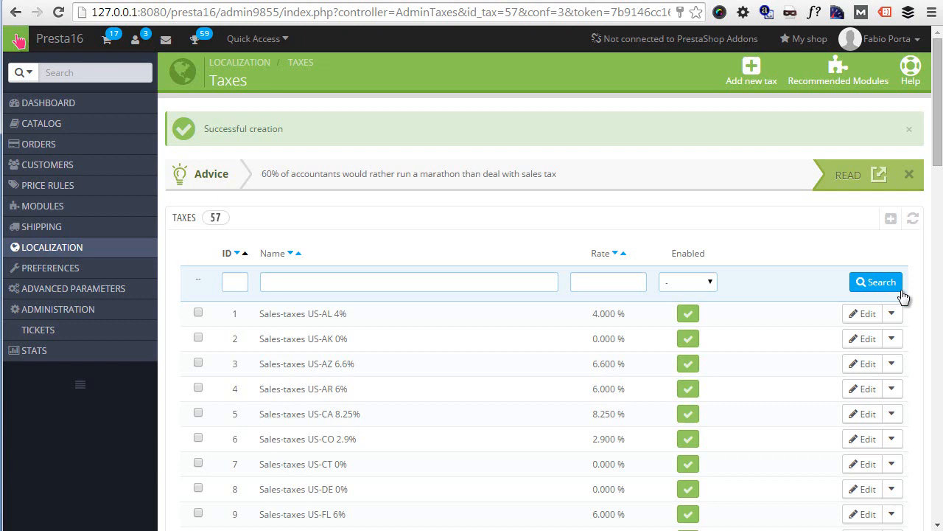
mouse_move(333, 207)
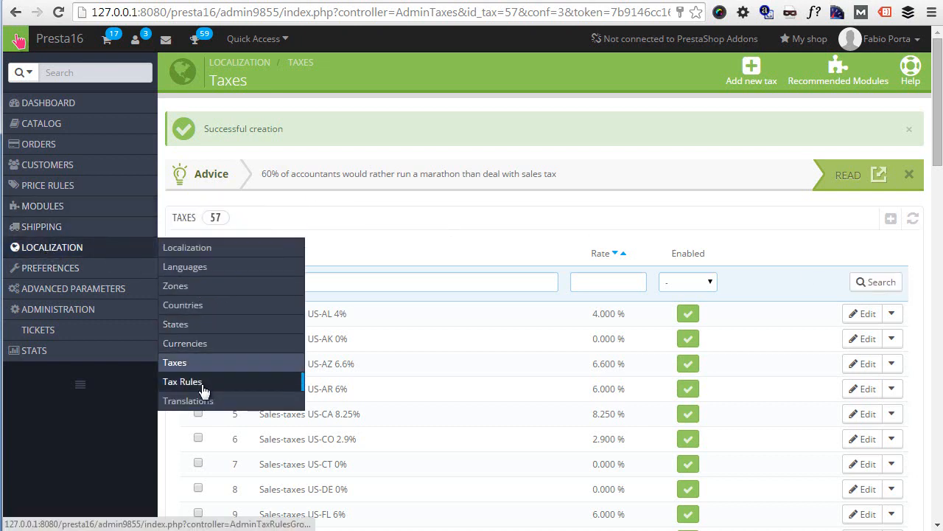
Step: Reach the Tax Rules list under Localization, showing the 59 US state rule groups
click(183, 380)
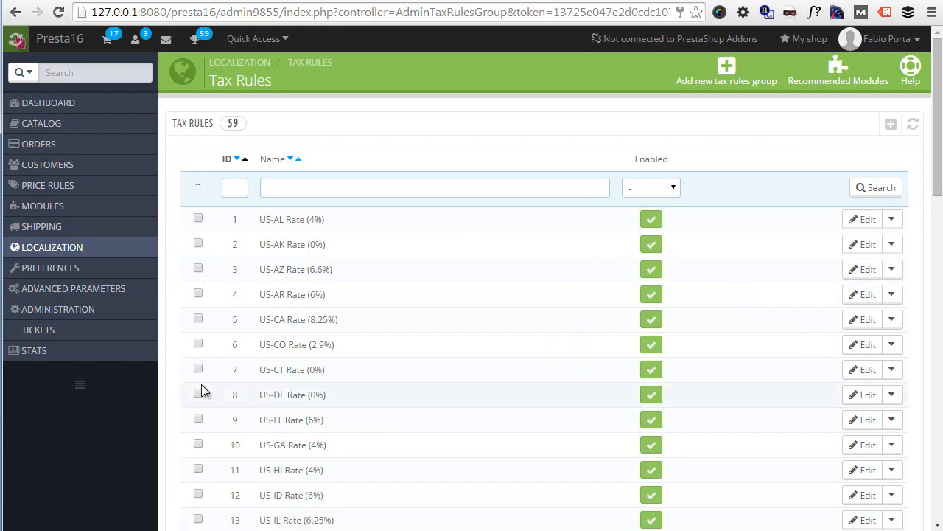
mouse_move(378, 351)
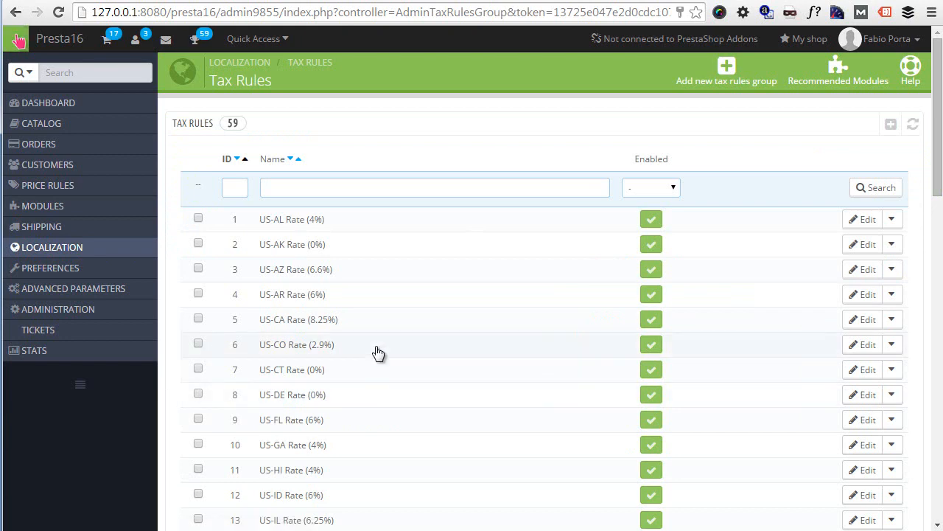
scroll(down, 3)
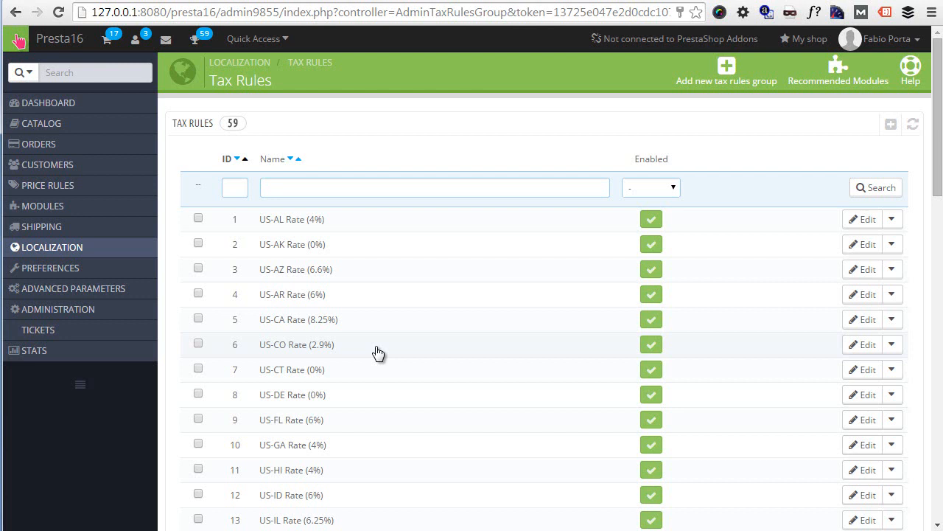
mouse_move(711, 88)
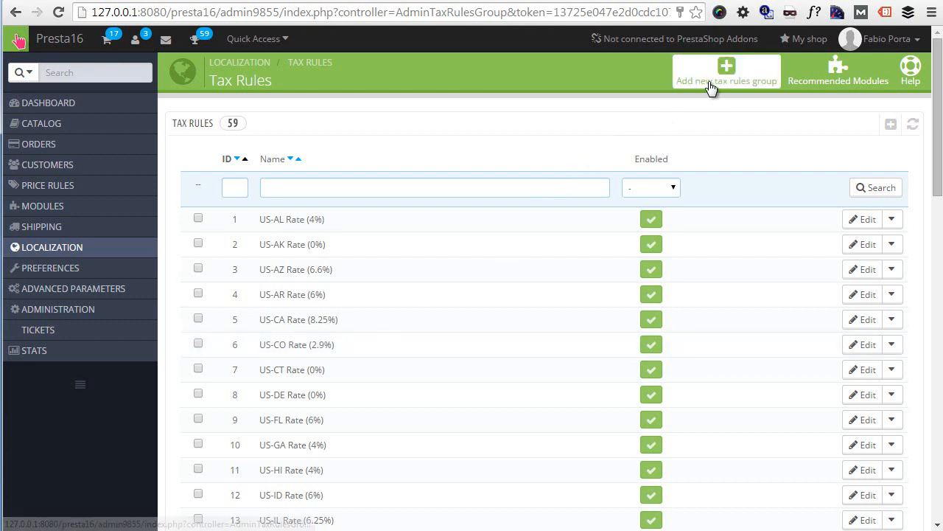
Step: Add a tax rules group named 'Mean Tax rule', enabled, and save while staying on its edit page
click(725, 70)
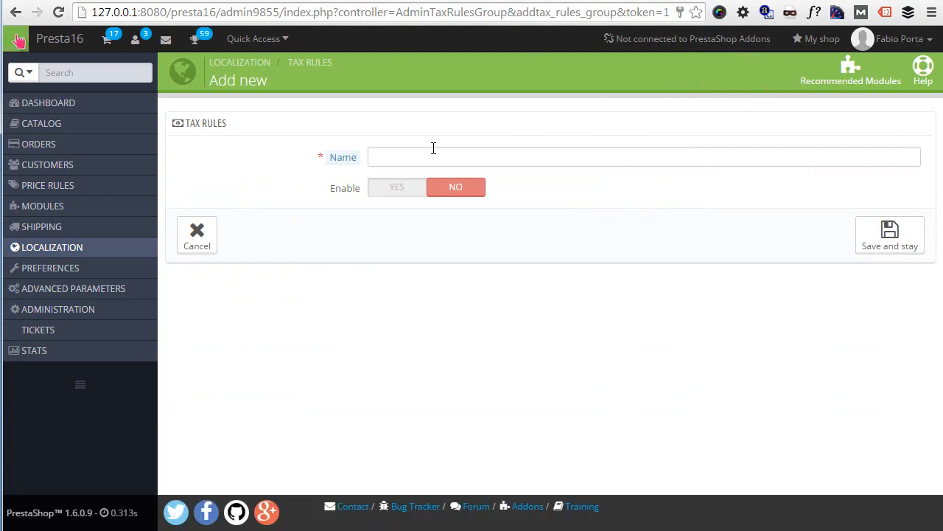
click(642, 156)
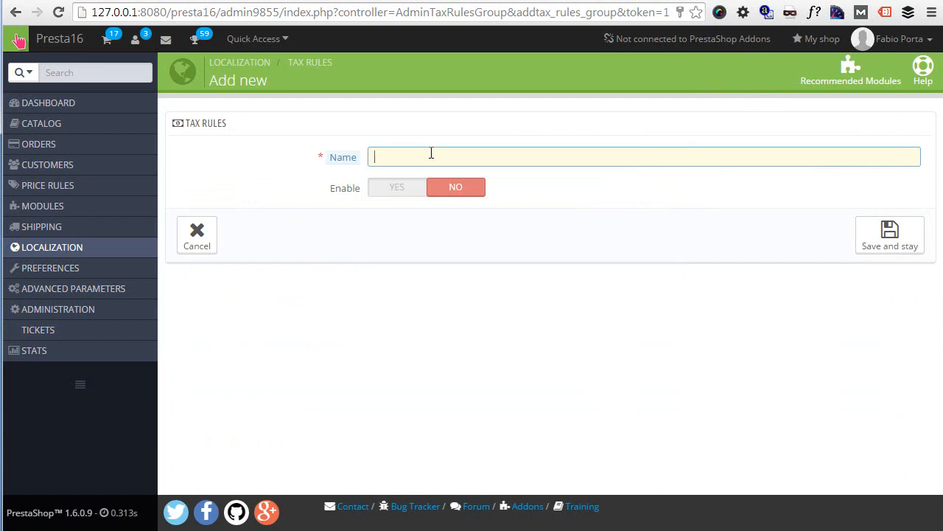
text(Mean Tax ru)
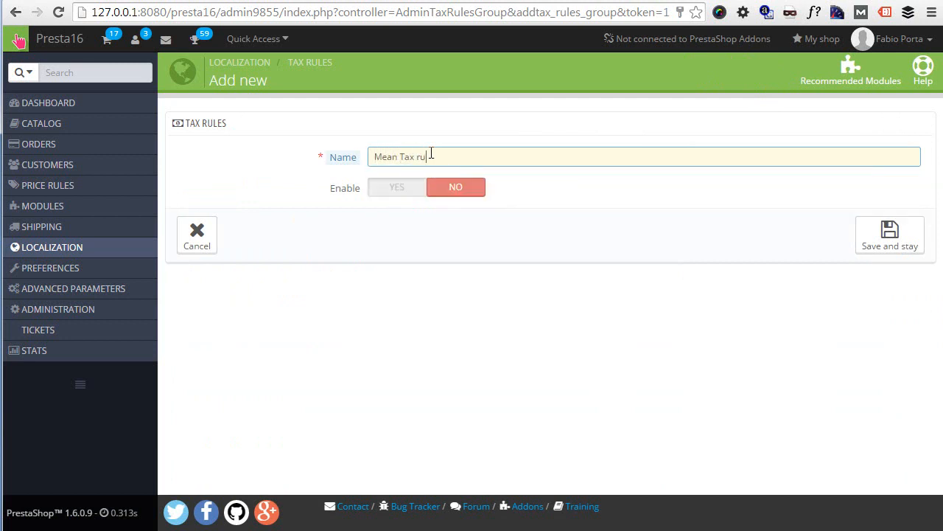
click(397, 186)
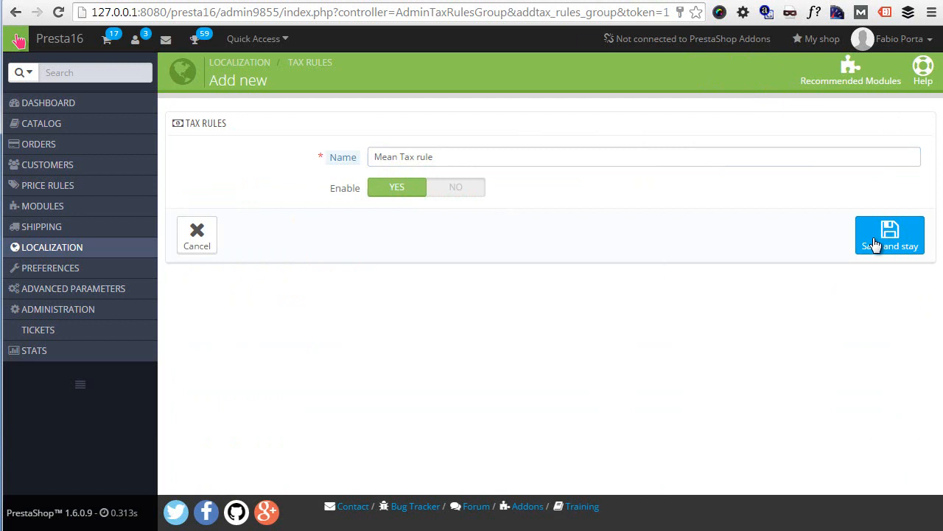
click(890, 234)
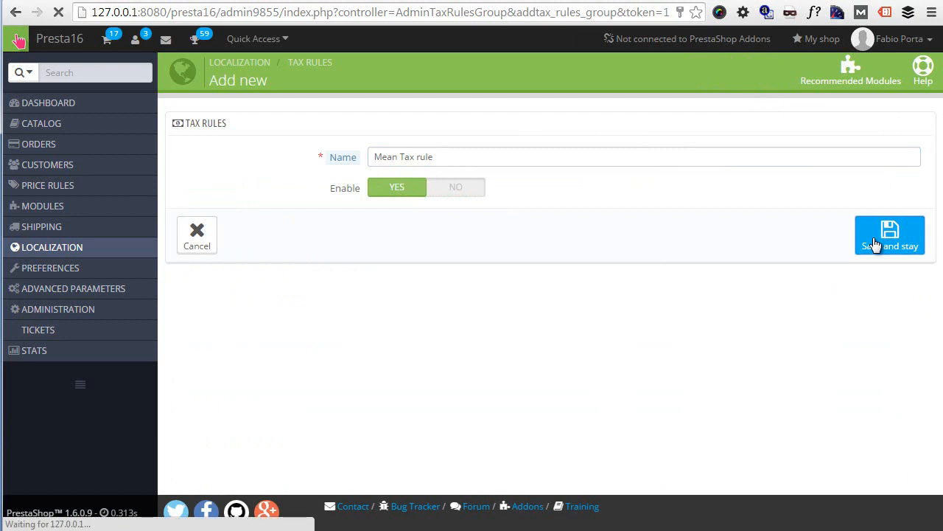
click(891, 234)
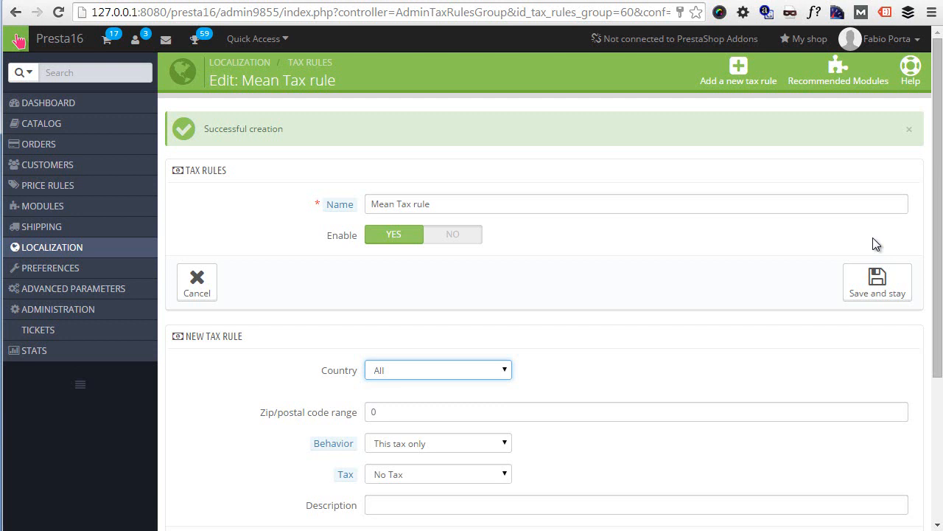
scroll(down, 3)
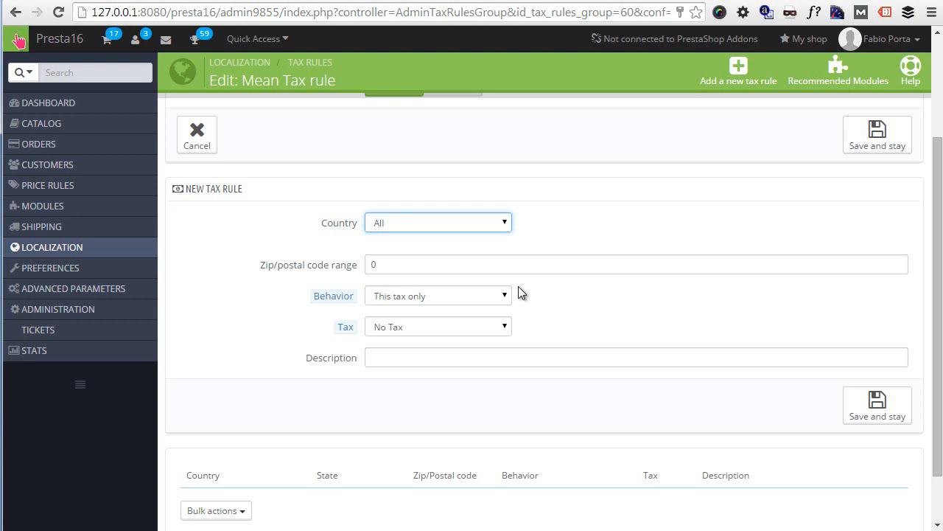
Step: Choose United States as the new rule's country and focus the zip/postal code range
click(438, 221)
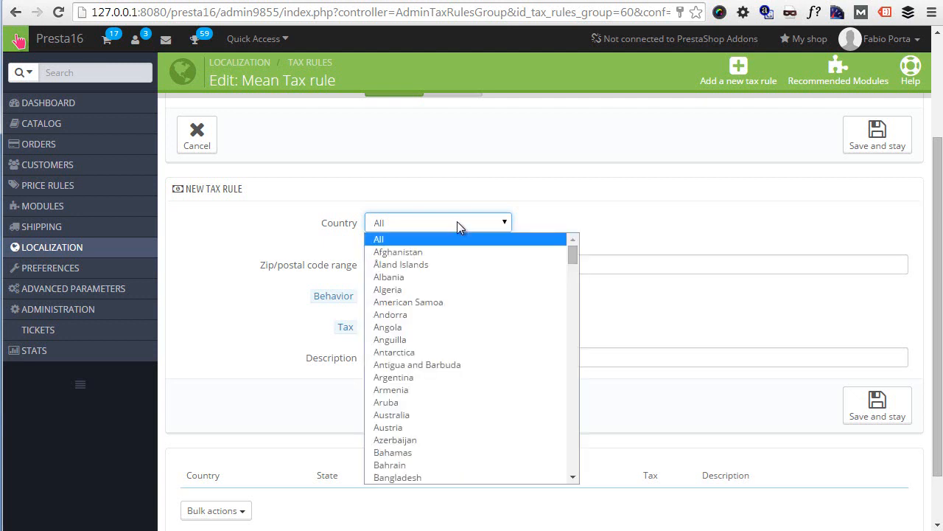
scroll(down, 3)
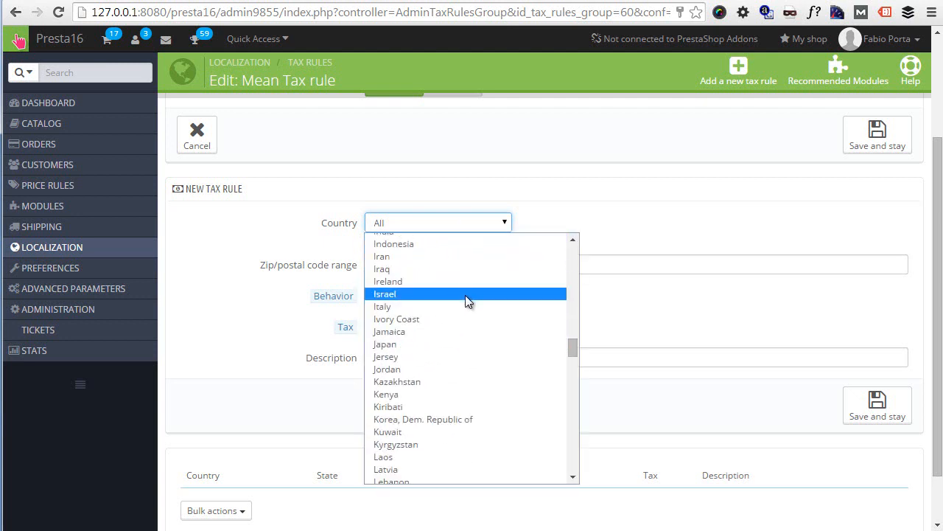
scroll(down, 3)
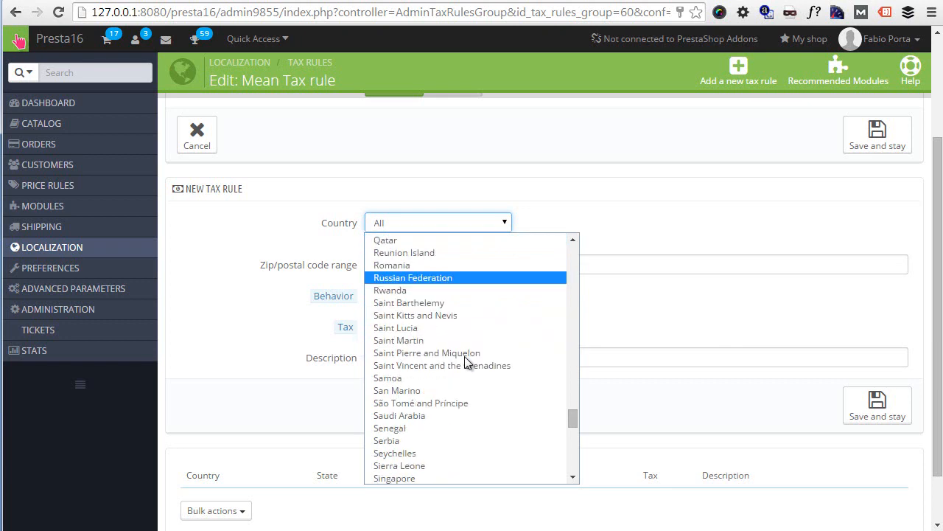
scroll(down, 3)
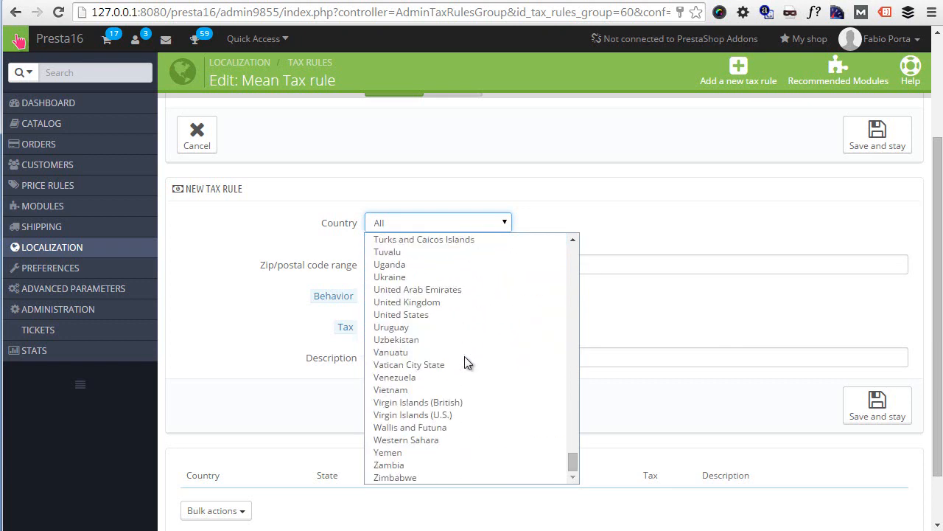
click(401, 314)
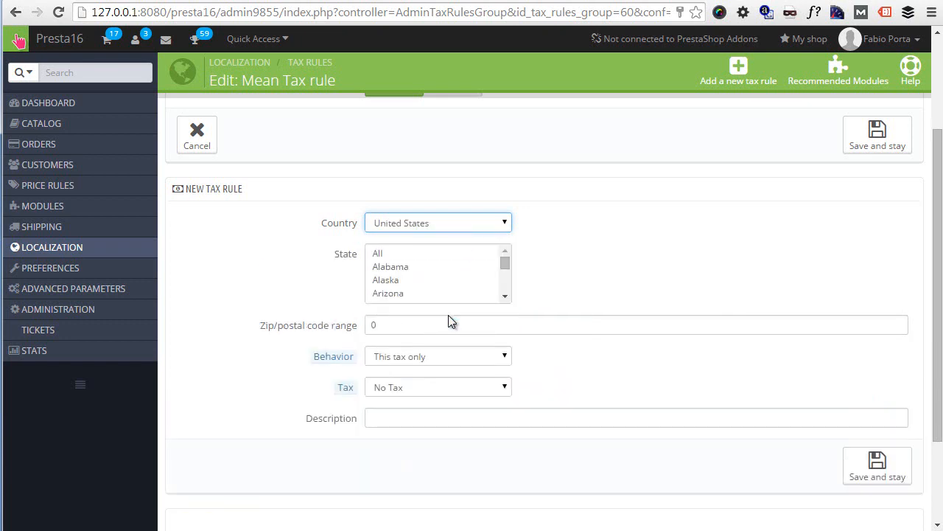
click(378, 253)
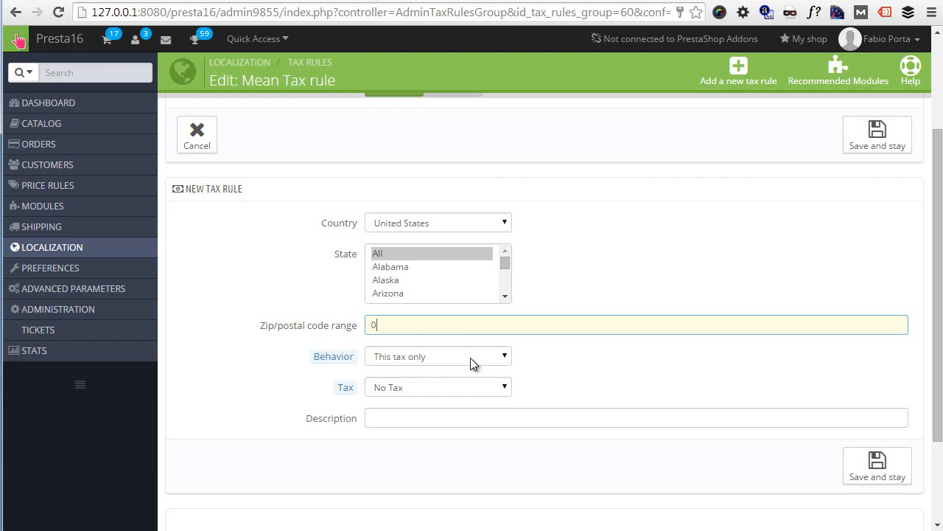
Step: Keep behavior 'This tax only' and pick the 100% tax for the United States rule
click(436, 356)
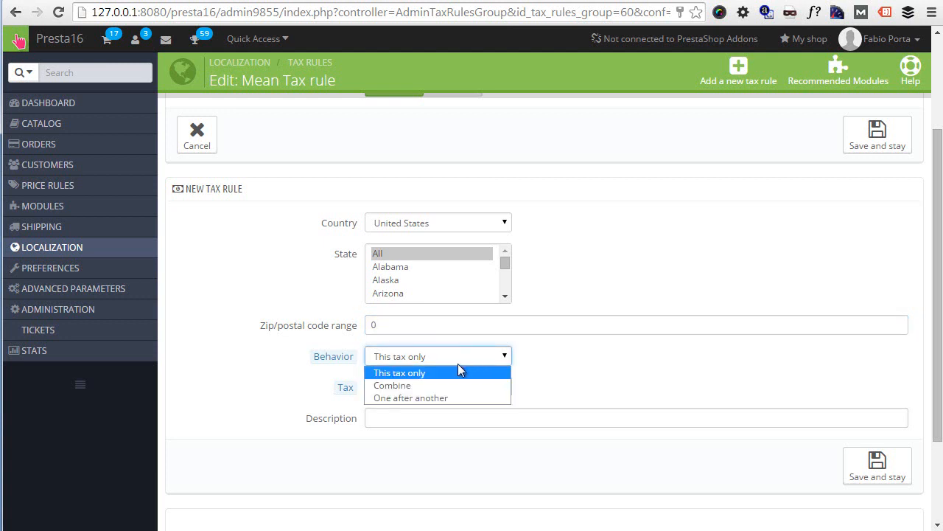
mouse_move(416, 385)
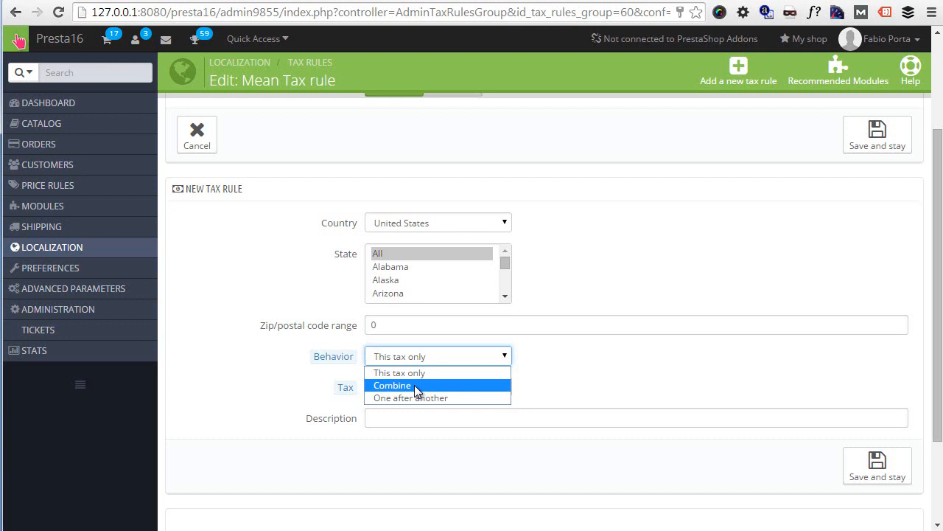
mouse_move(483, 371)
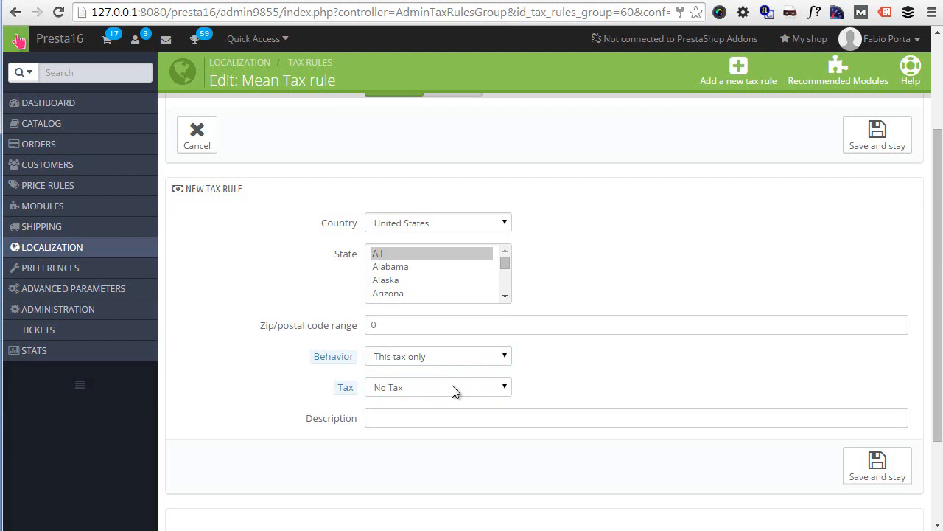
click(438, 387)
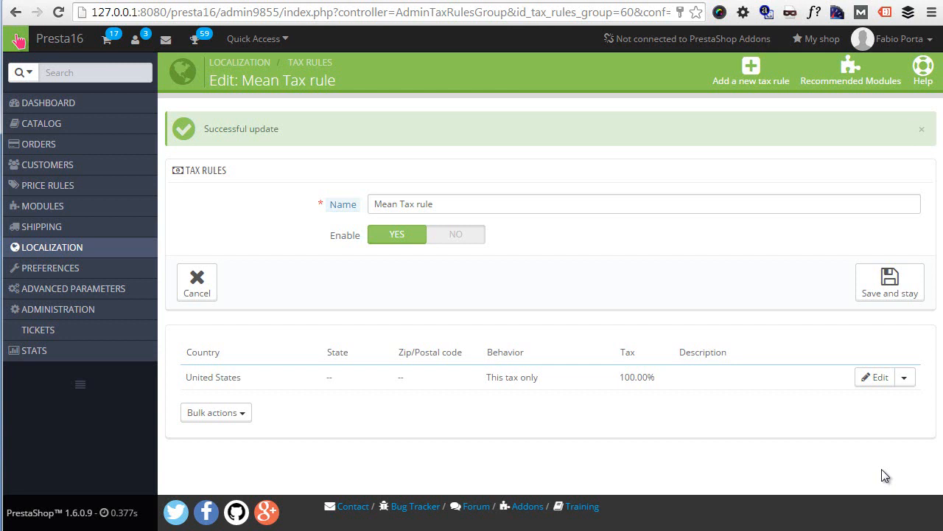
mouse_move(712, 330)
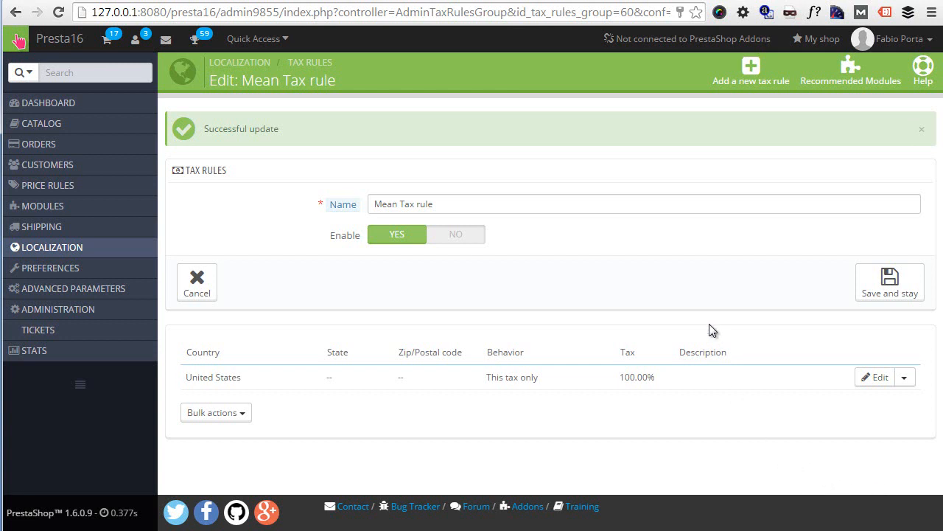
mouse_move(808, 236)
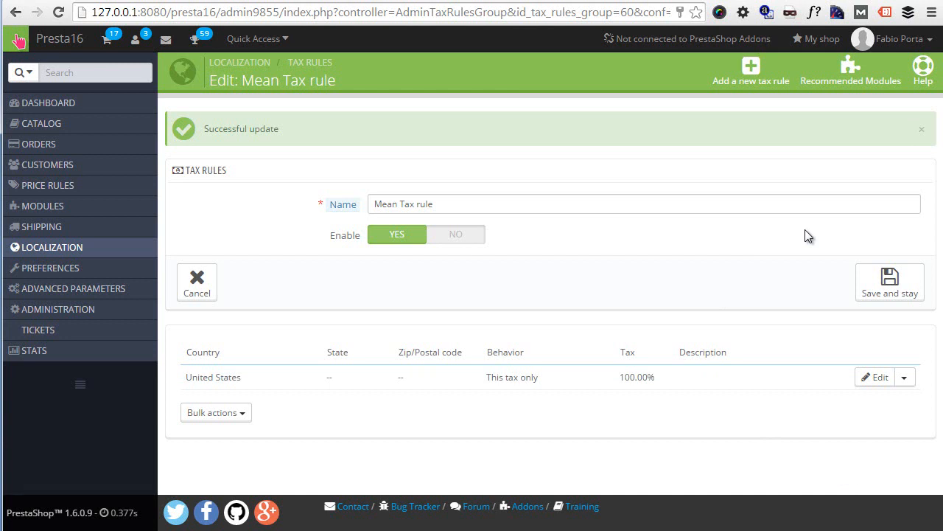
mouse_move(772, 167)
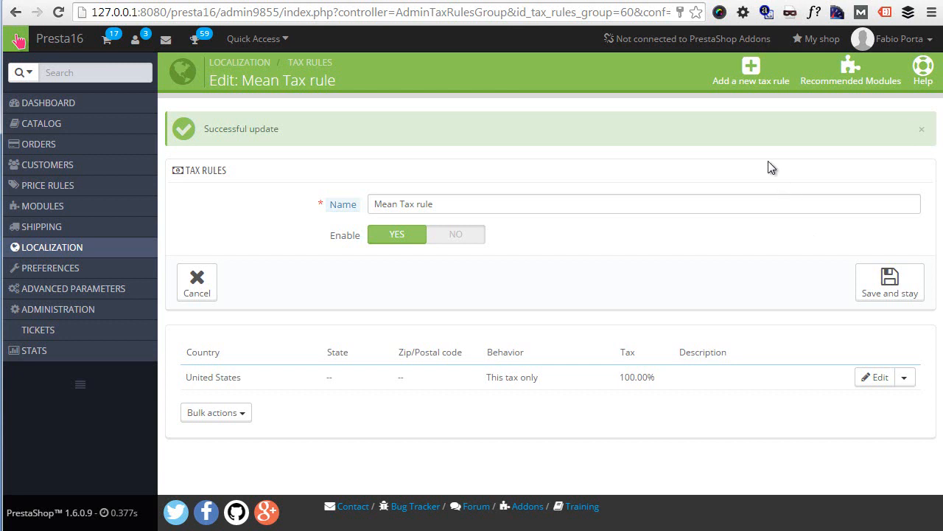
mouse_move(752, 71)
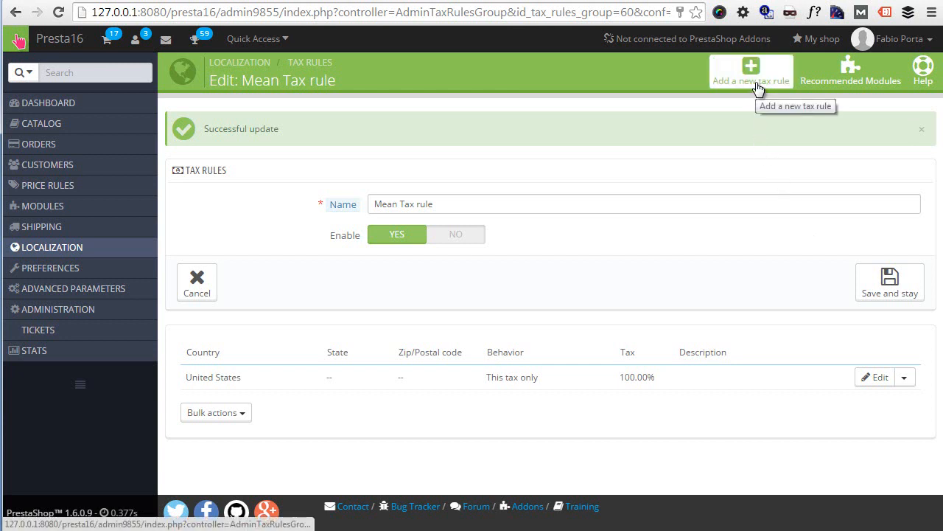
Step: Add a second rule for France applying IVA IT 10% and save it
click(752, 71)
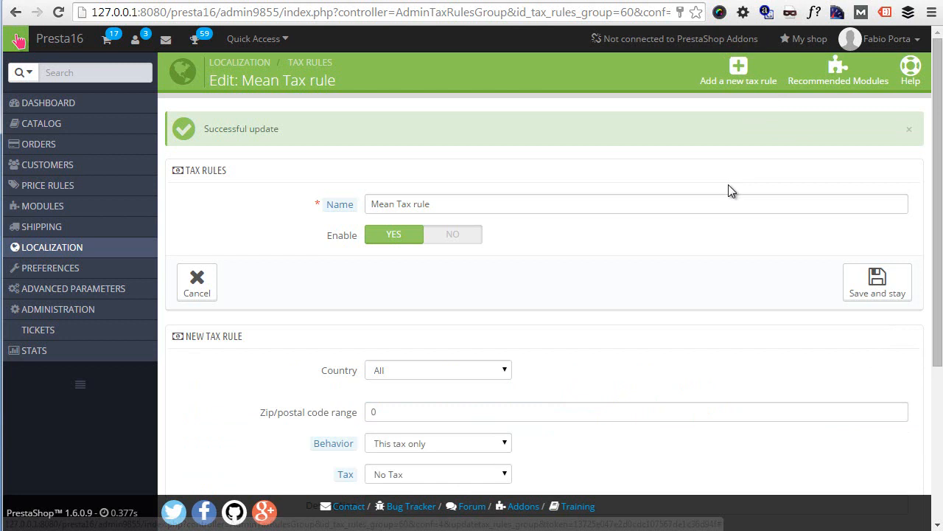
mouse_move(737, 70)
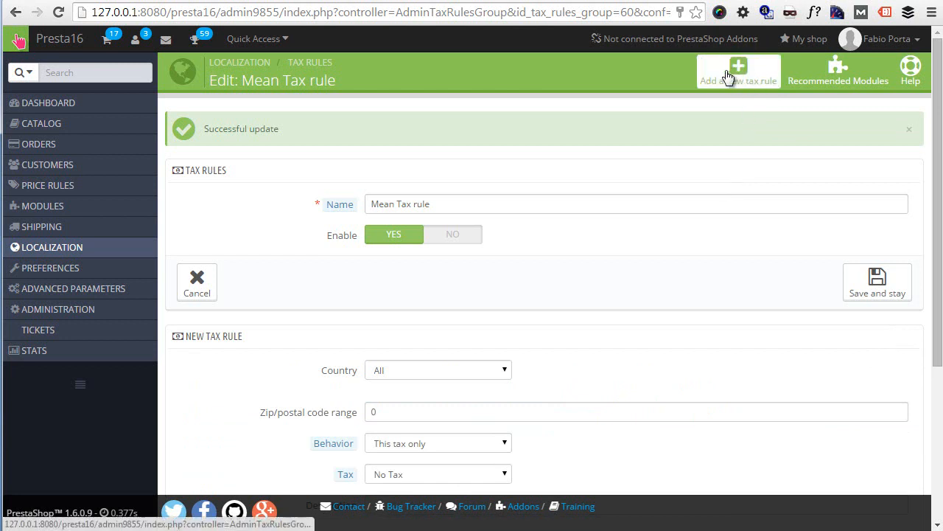
scroll(down, 3)
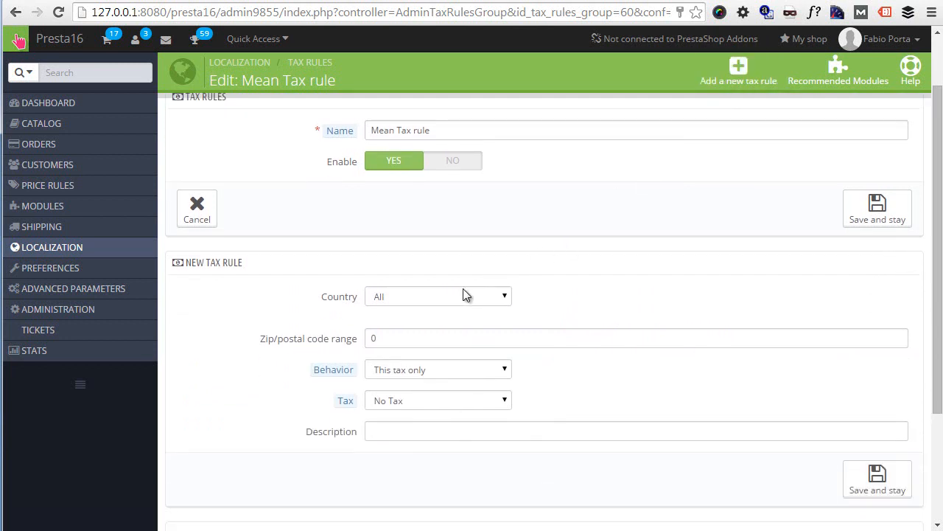
click(437, 295)
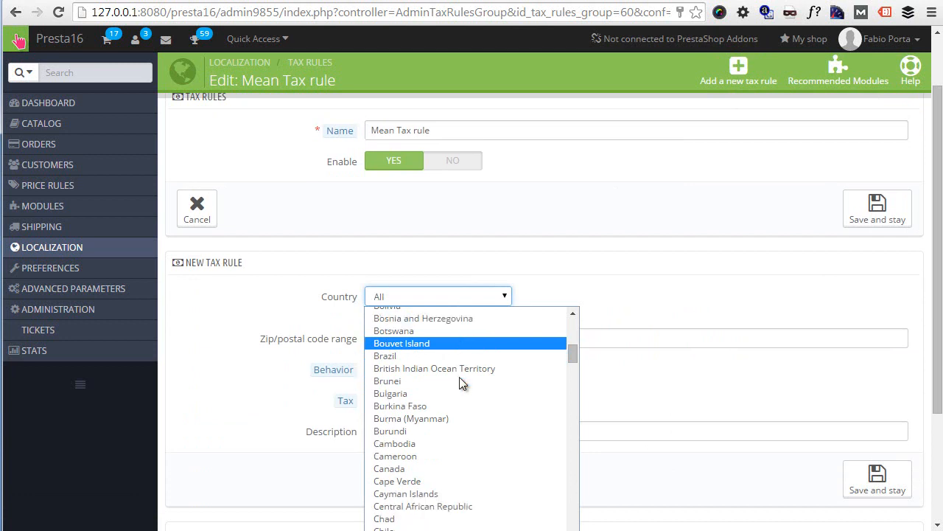
scroll(down, 3)
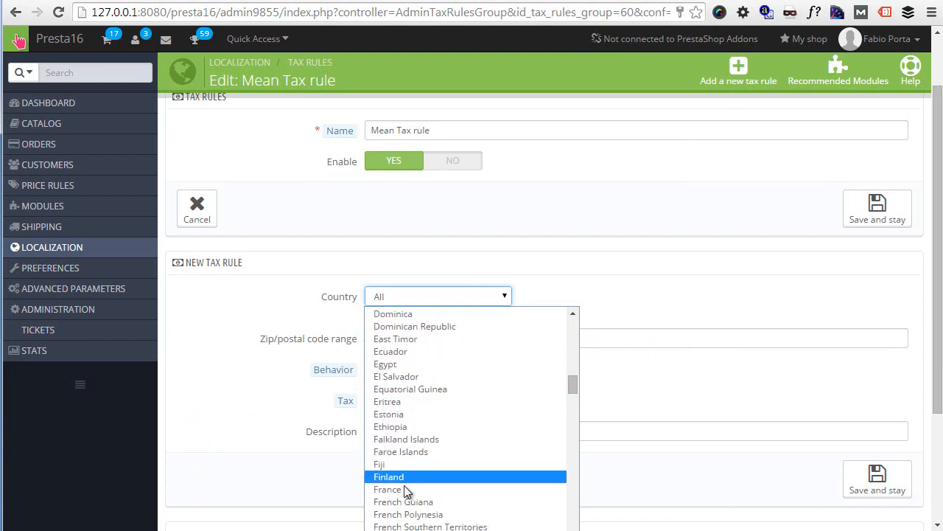
click(386, 489)
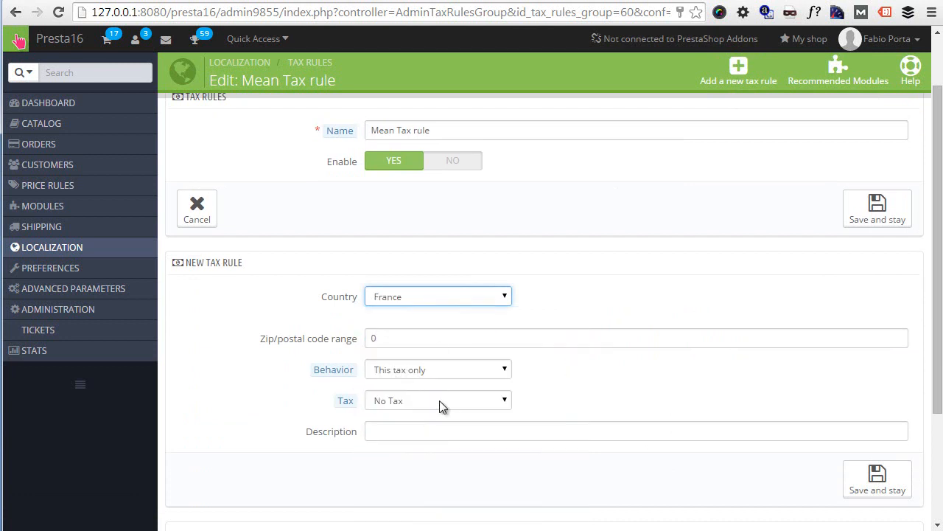
click(438, 401)
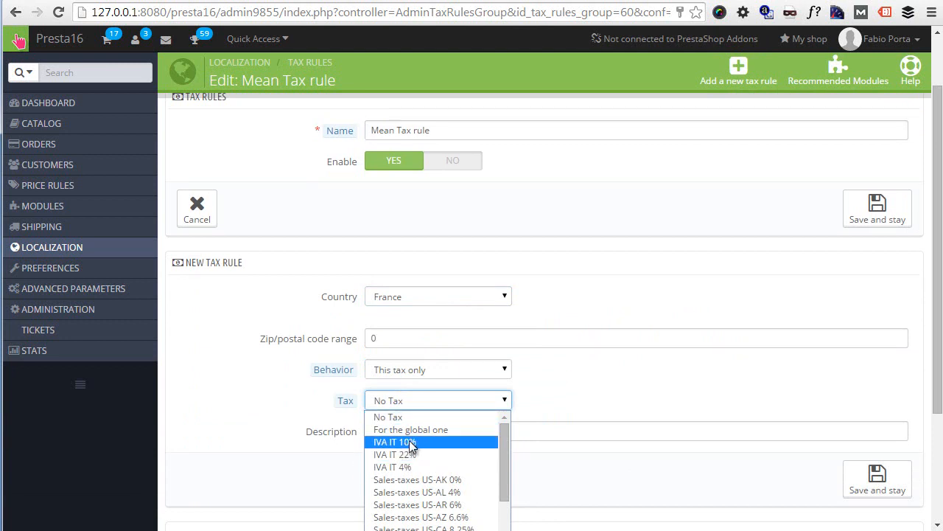
mouse_move(421, 445)
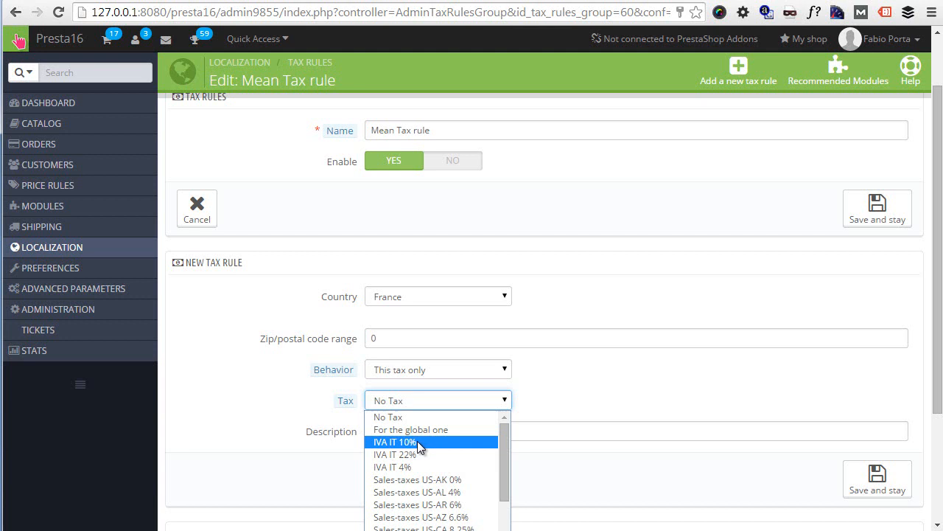
click(395, 442)
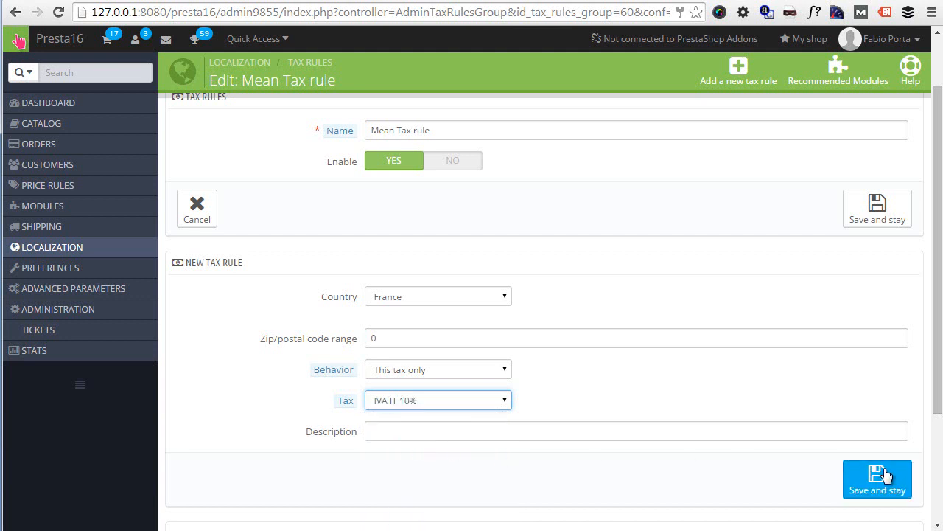
click(877, 479)
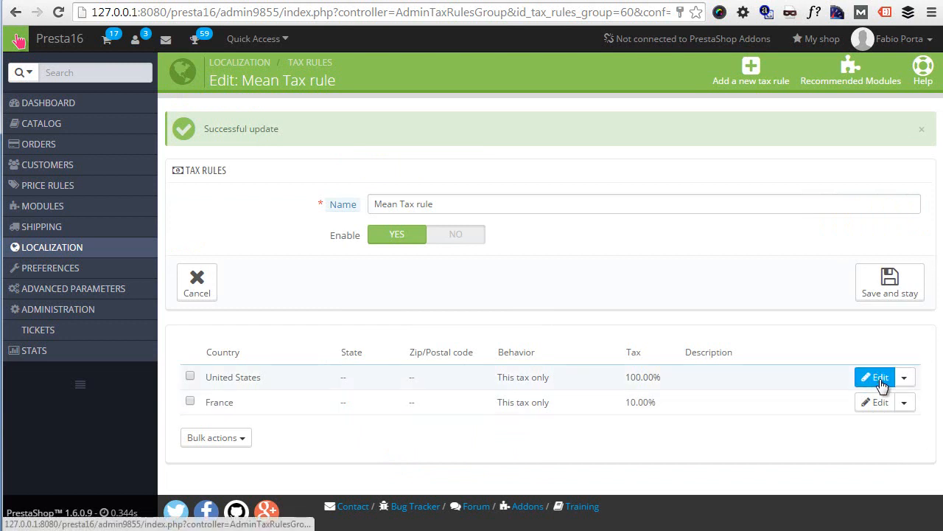
Step: Edit the United States rule to apply only to Alabama and save it
click(875, 378)
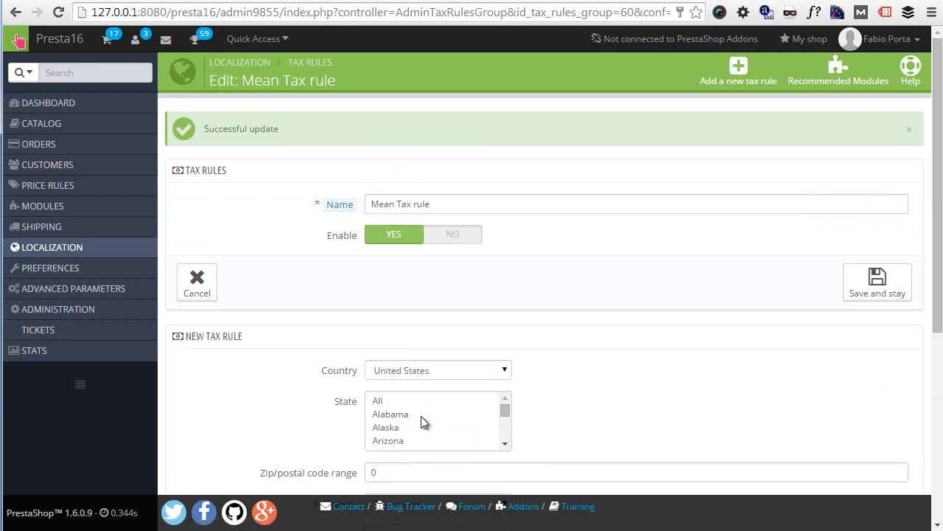
click(390, 412)
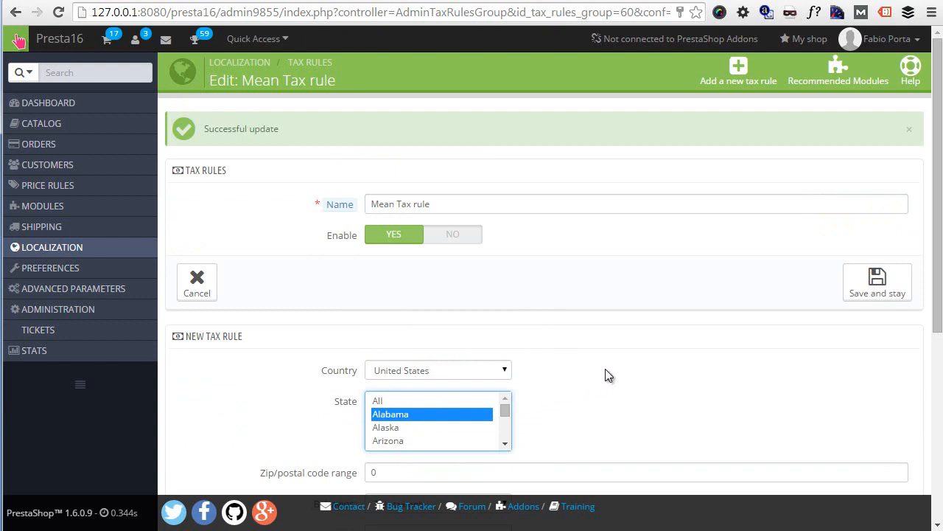
scroll(down, 3)
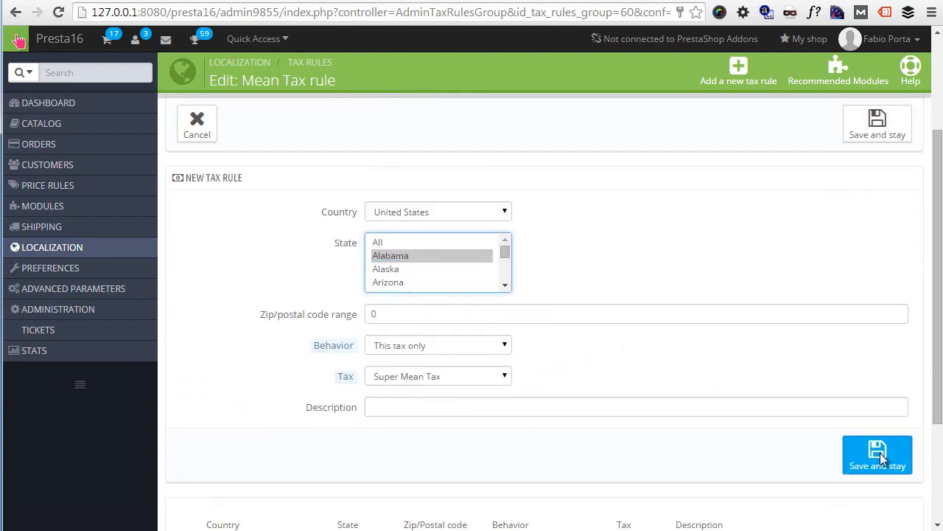
click(877, 454)
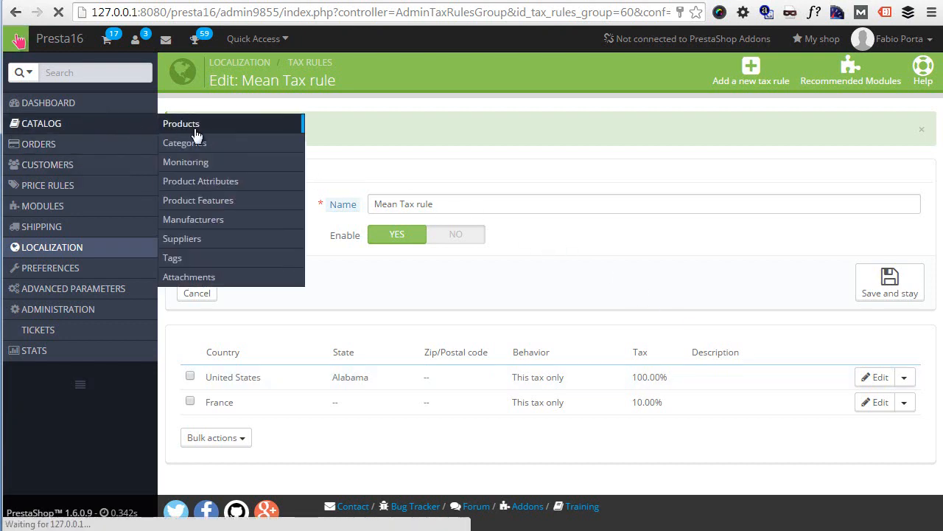
Step: Set the Blouse product's tax rule to Mean Tax rule, save, and highlight the $124.58 final retail price
click(181, 123)
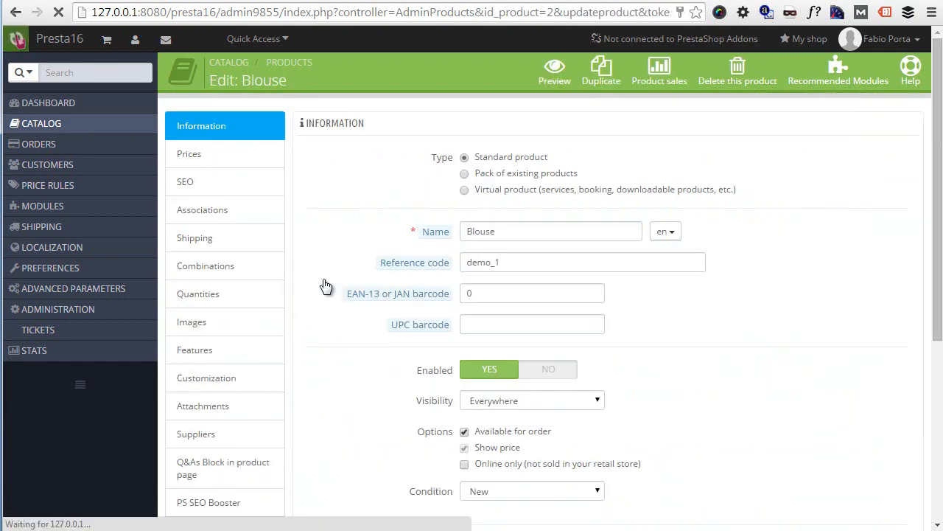
click(189, 154)
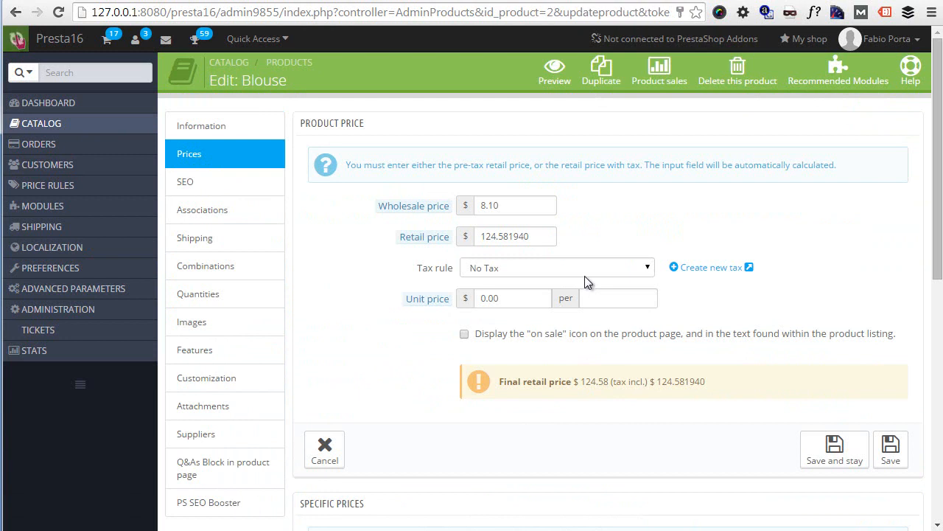
click(558, 269)
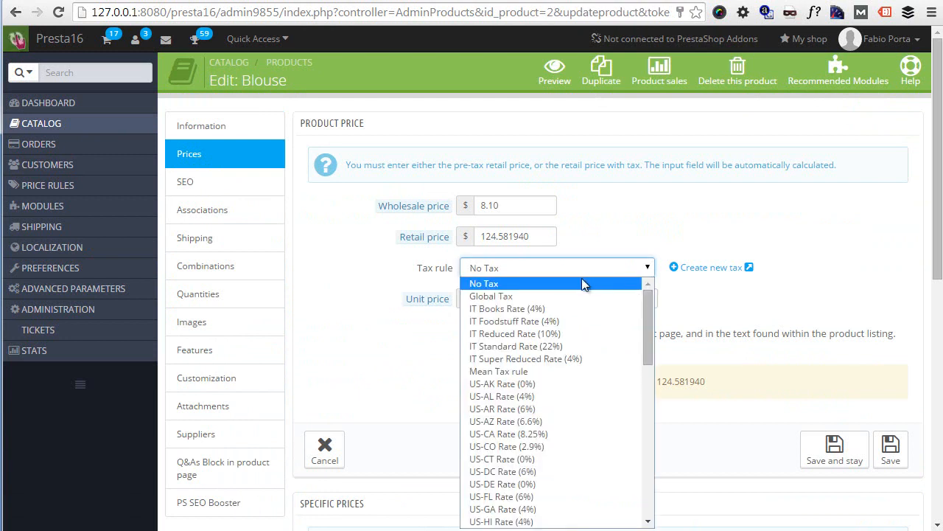
click(498, 371)
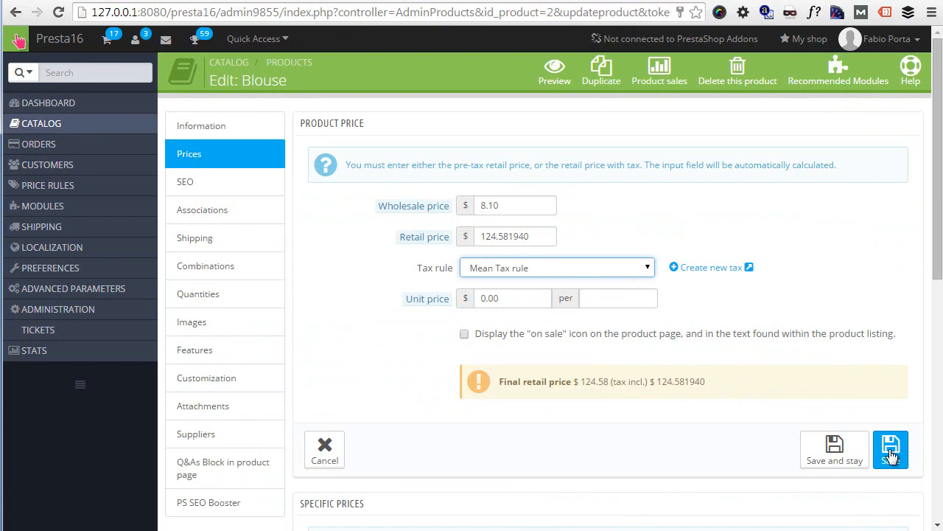
click(890, 450)
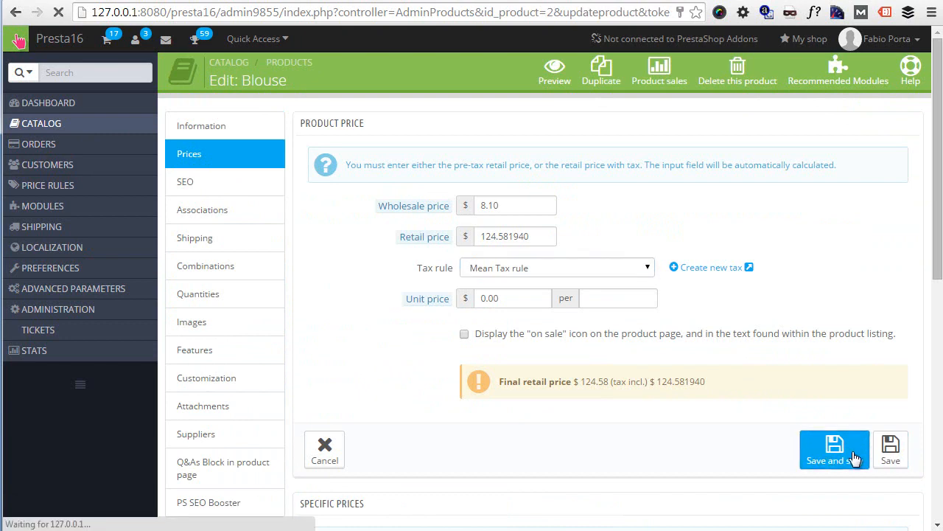
click(835, 450)
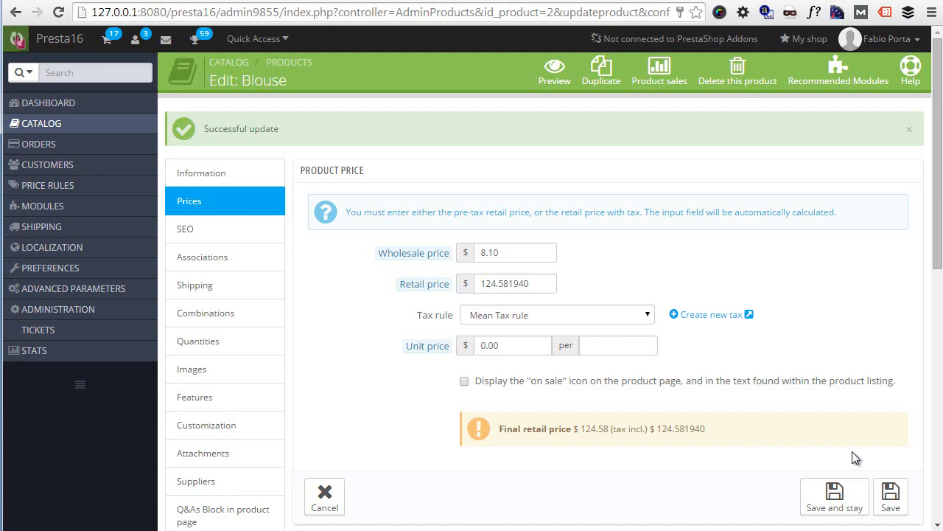
mouse_move(510, 425)
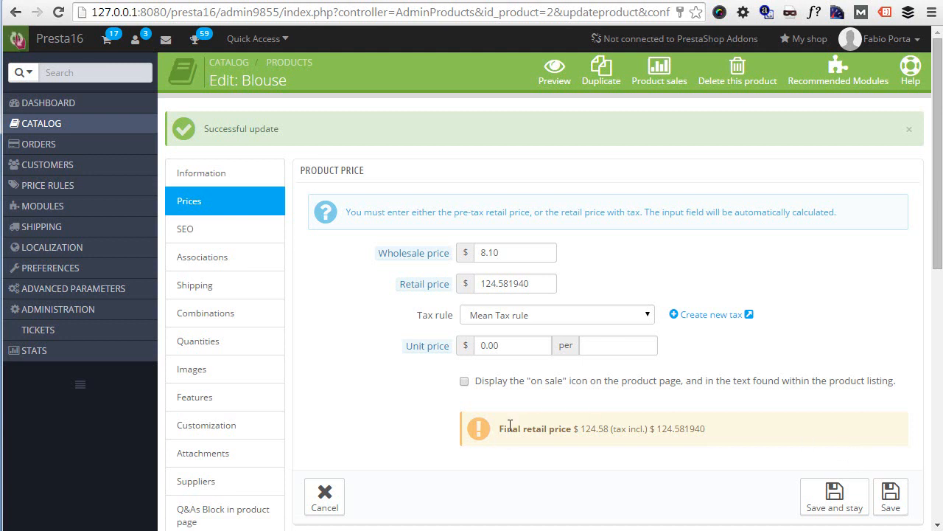
drag(501, 427, 618, 427)
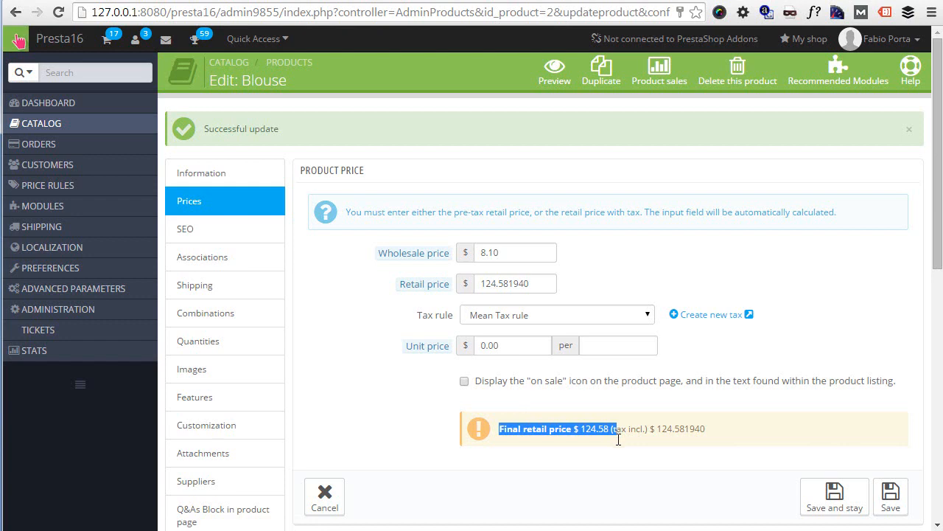
mouse_move(424, 283)
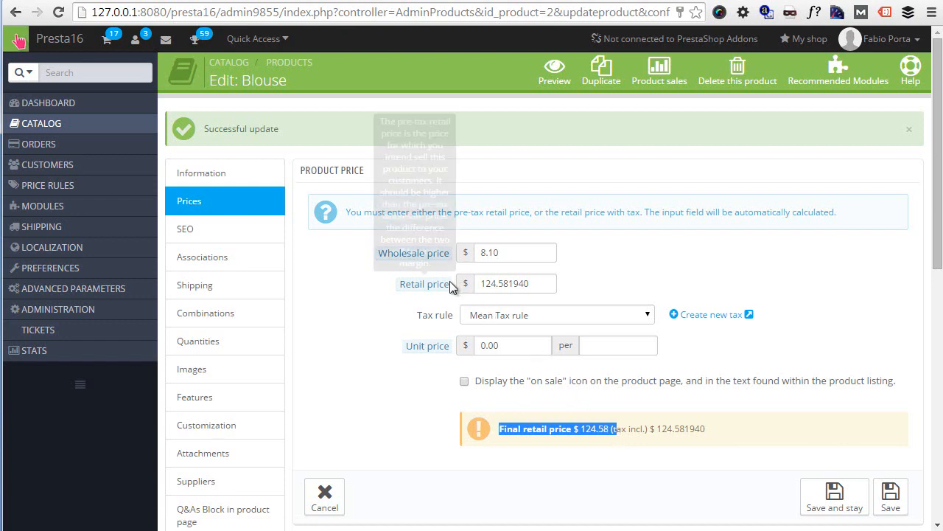
mouse_move(501, 327)
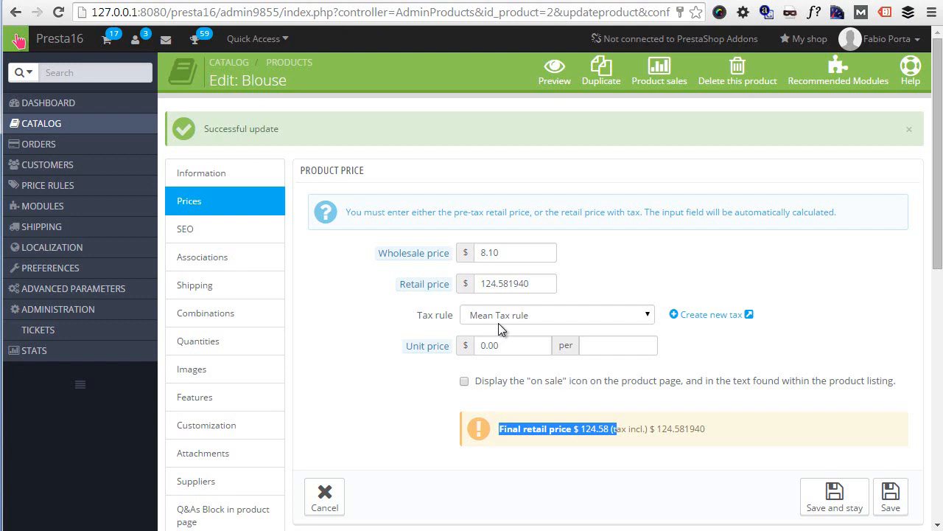
mouse_move(174, 9)
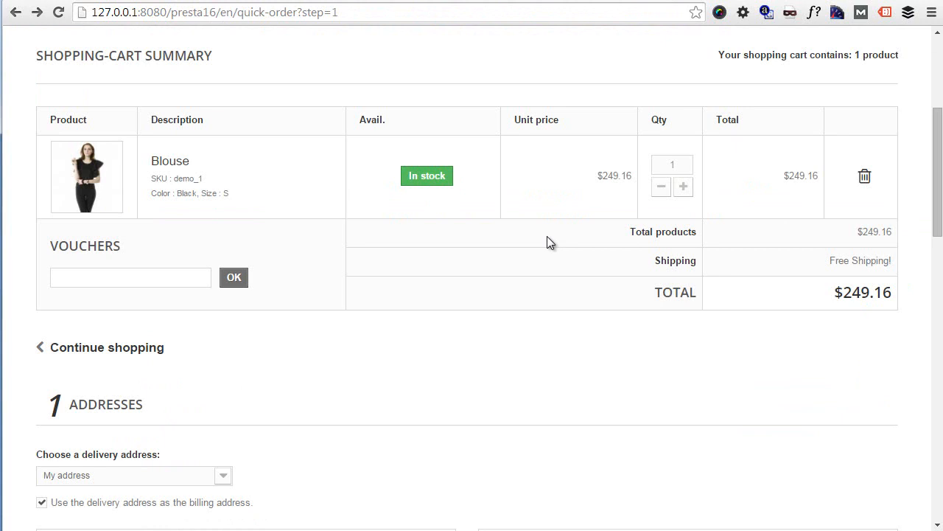
Step: Edit the delivery address to France and save, bringing the Blouse down to $137.04
scroll(down, 3)
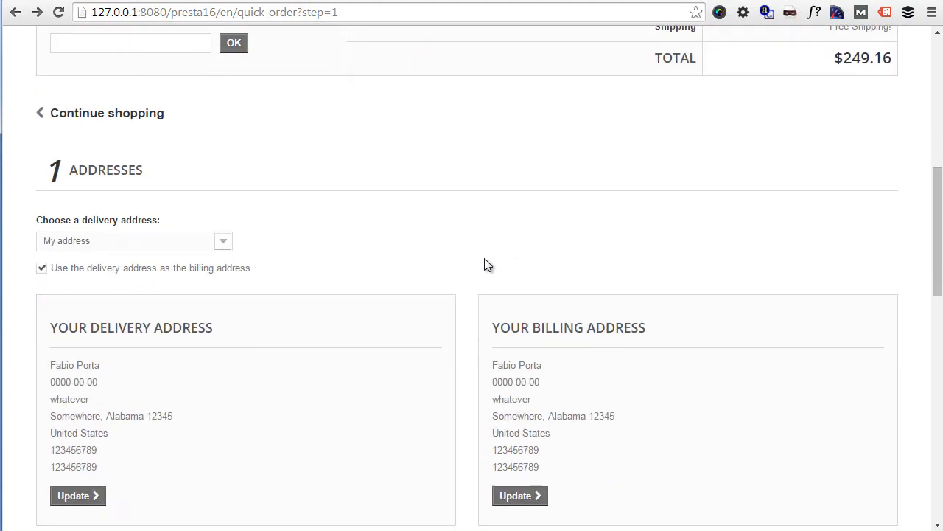
click(76, 496)
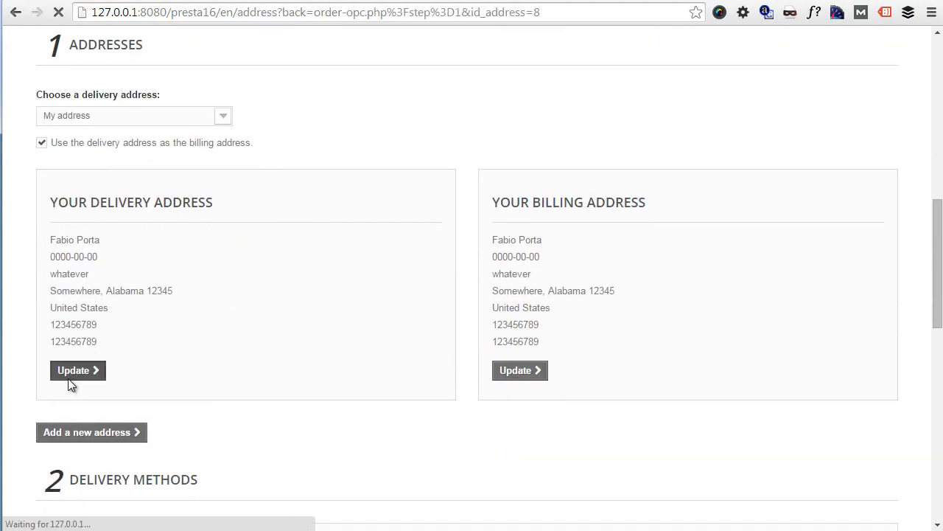
click(77, 370)
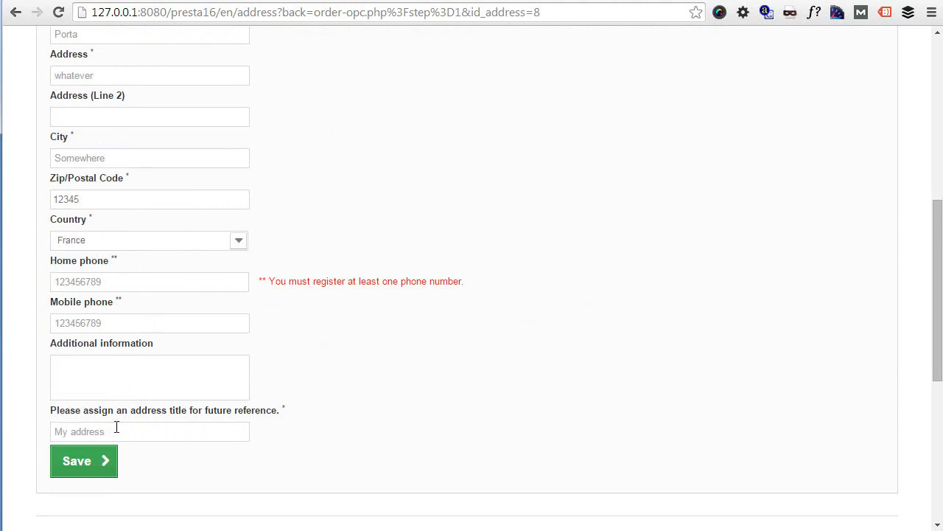
click(83, 459)
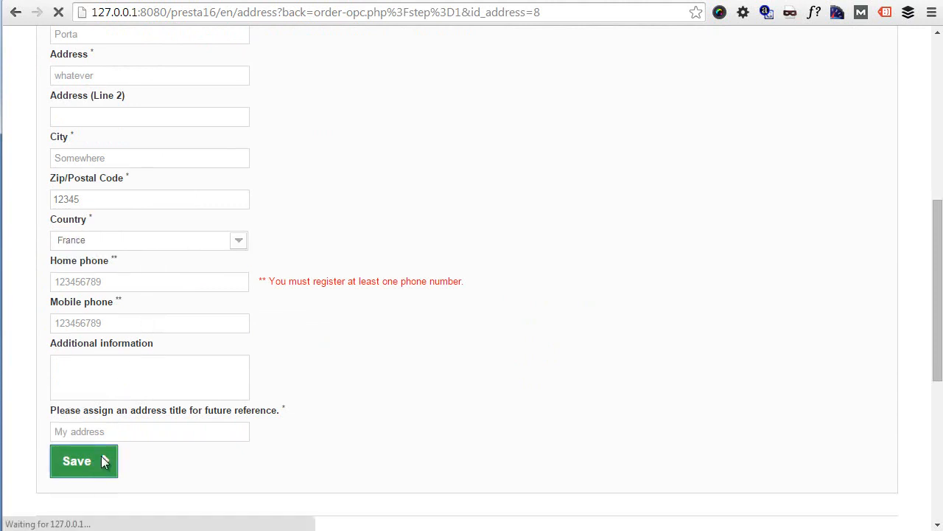
click(77, 460)
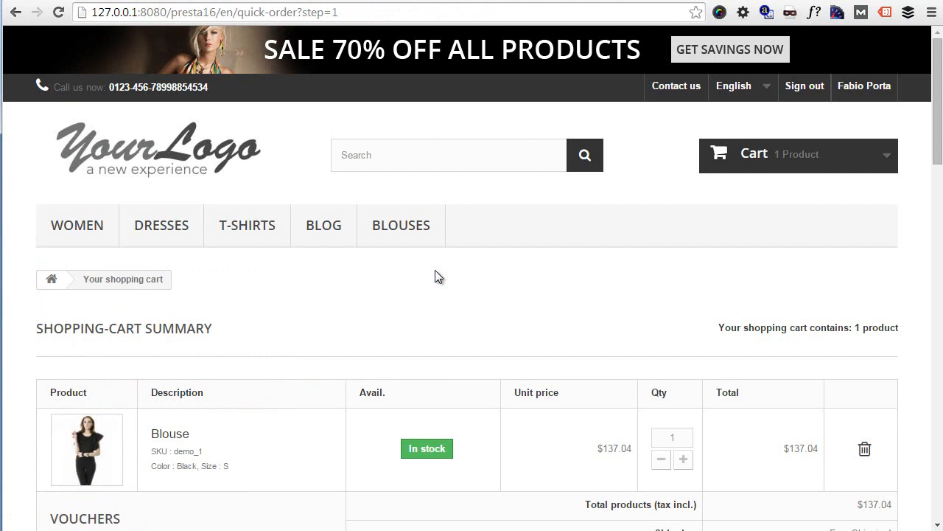
scroll(down, 3)
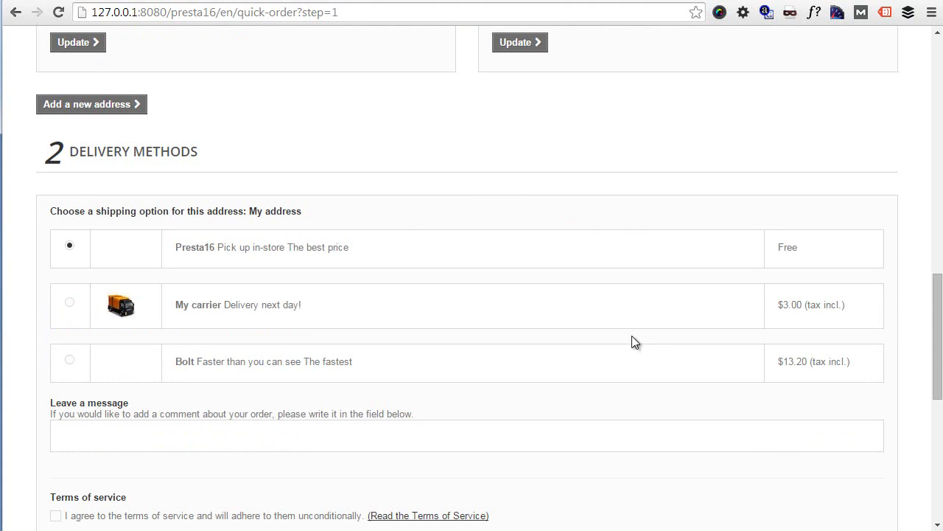
mouse_move(540, 330)
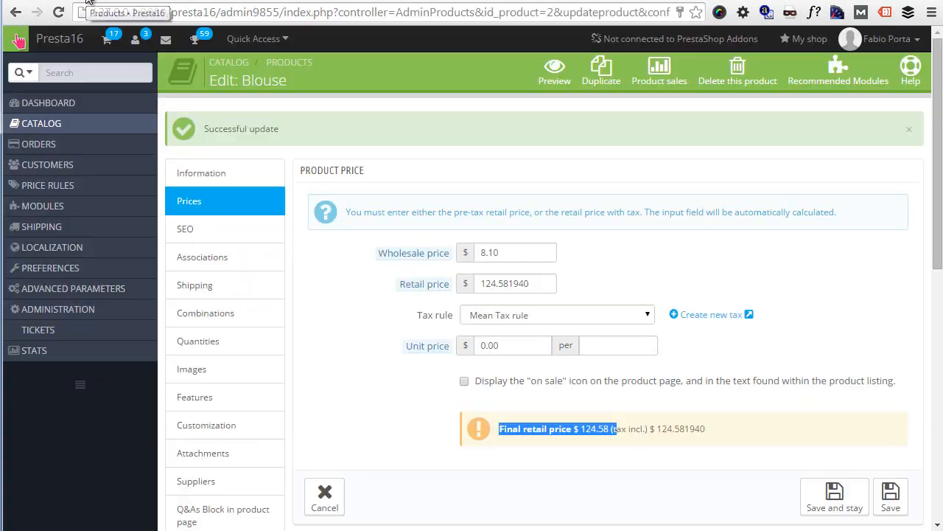
mouse_move(42, 227)
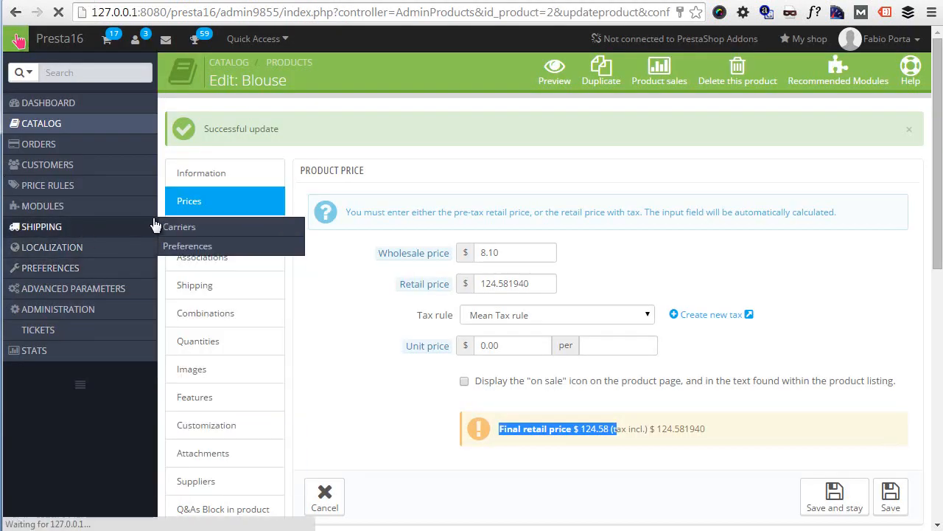
Step: Edit My carrier under Shipping > Carriers and show its Tax options on Shipping locations and costs
click(179, 227)
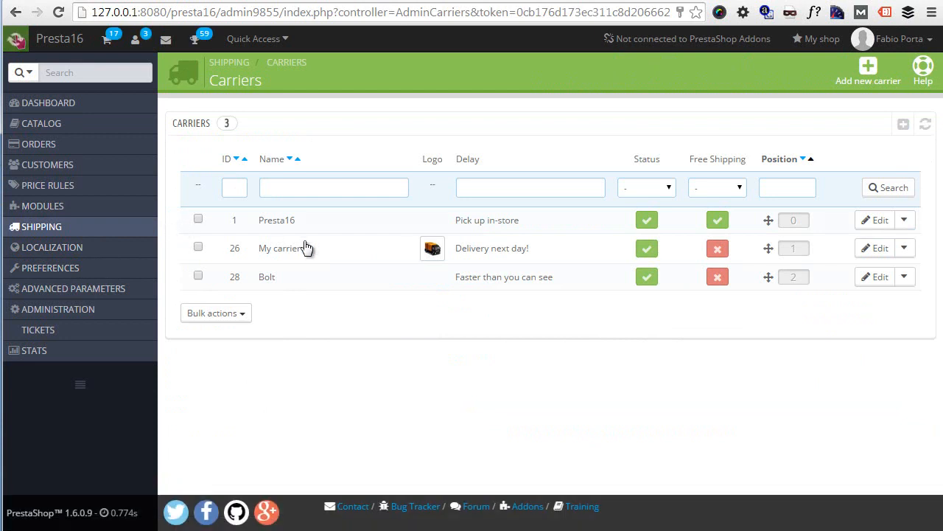
mouse_move(312, 248)
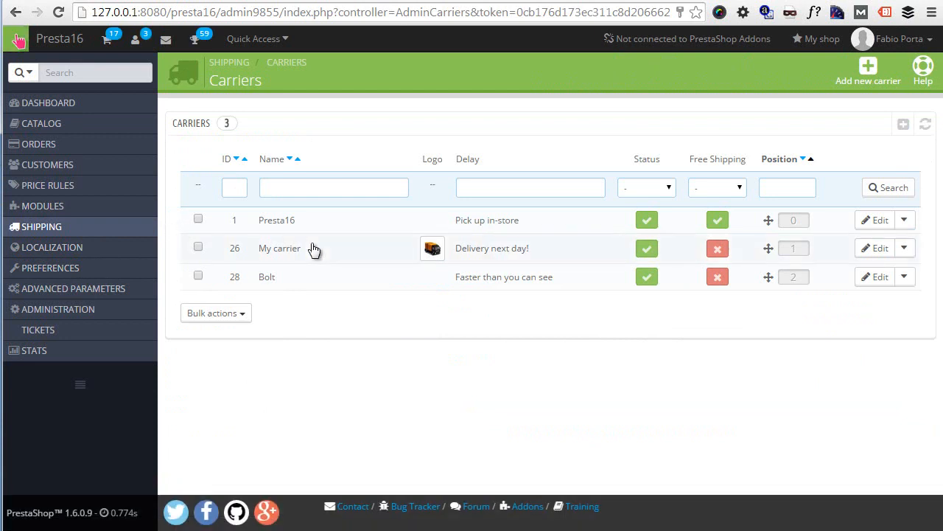
mouse_move(494, 253)
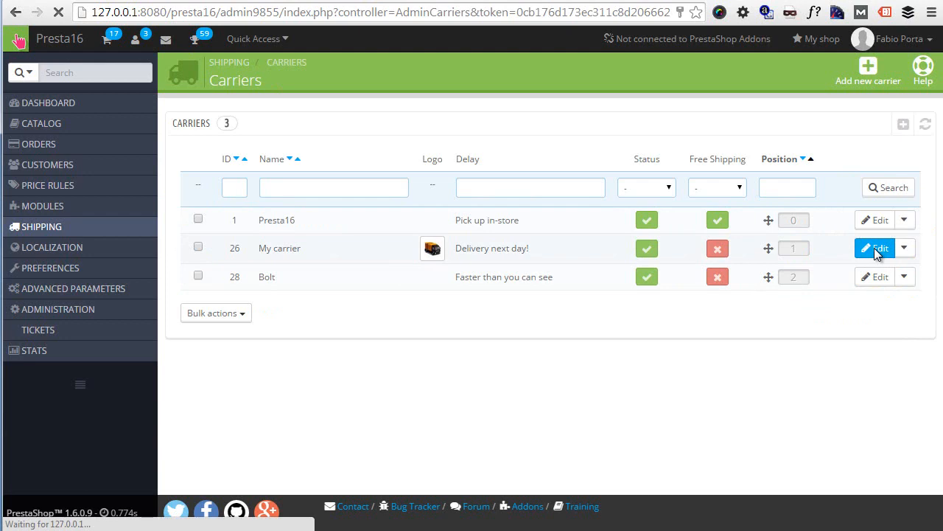
click(875, 247)
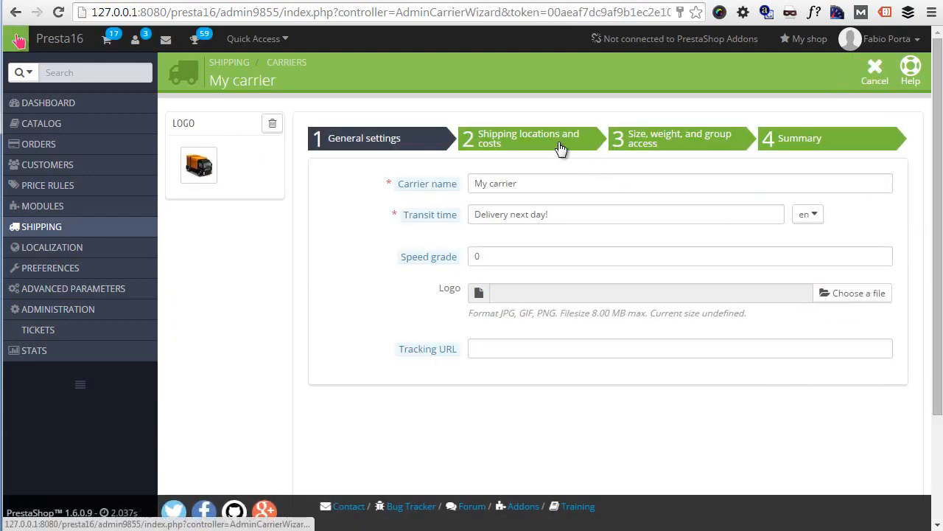
click(527, 138)
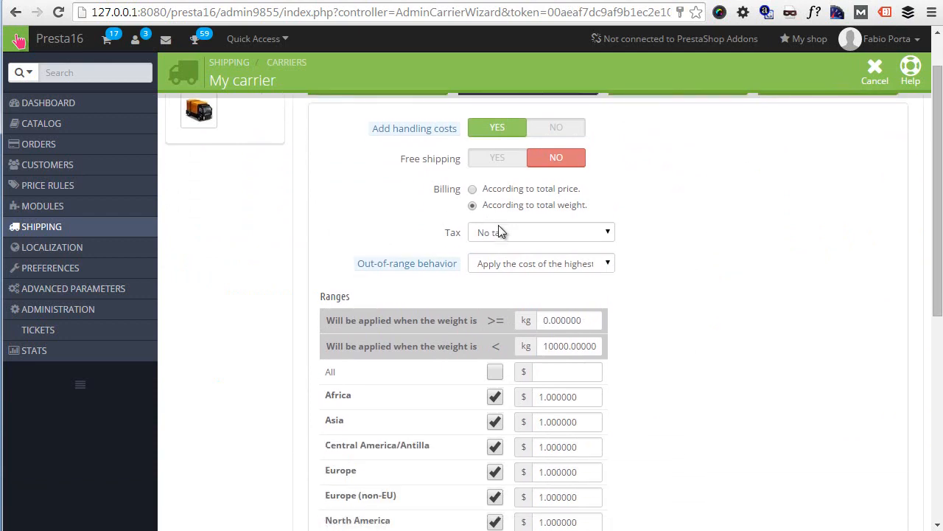
click(540, 232)
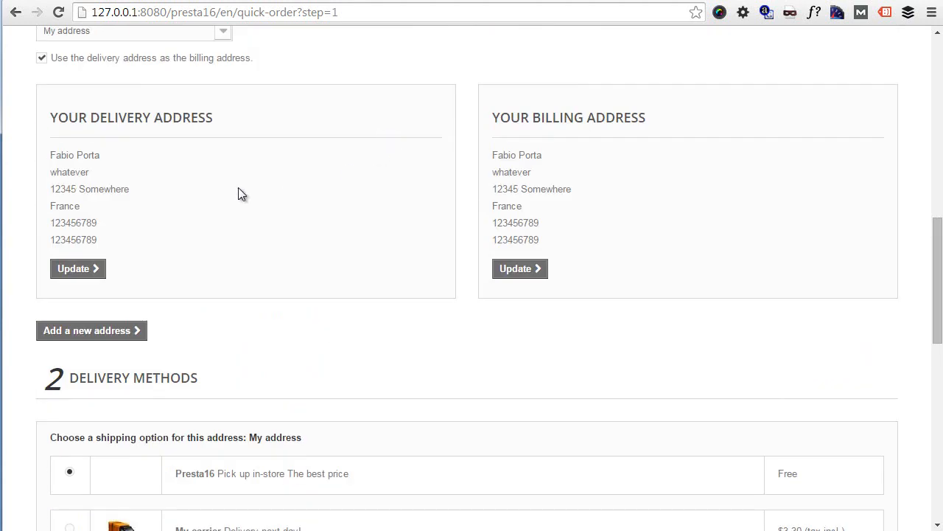
Step: Edit the delivery address back to United States, Alabama, and save it
drag(56, 189, 96, 222)
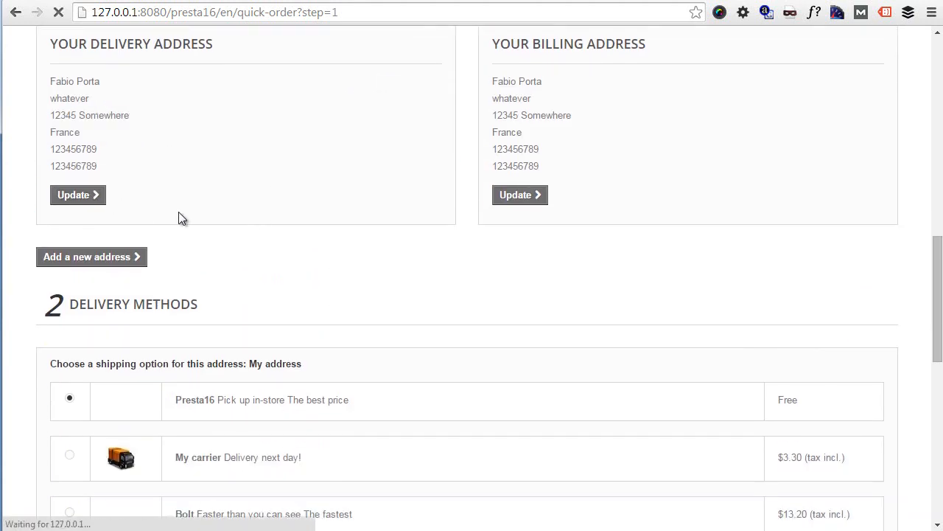
click(76, 195)
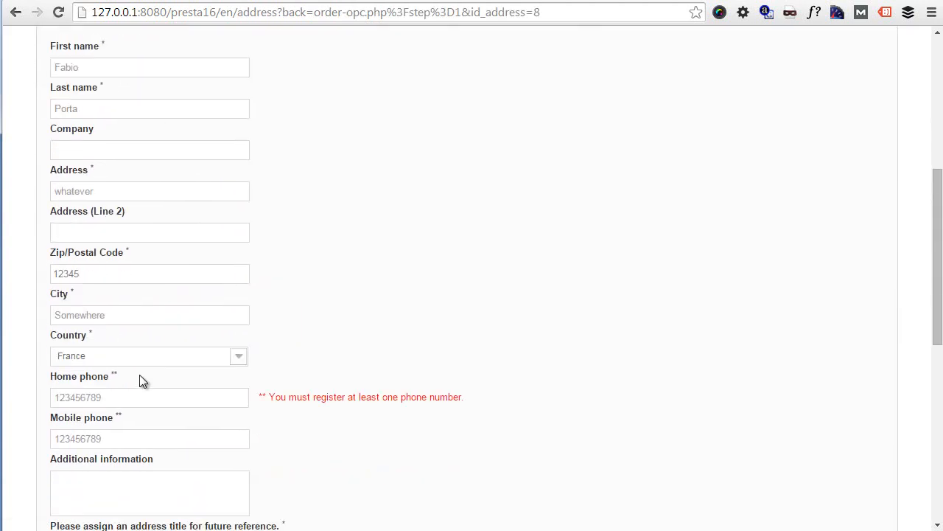
click(147, 355)
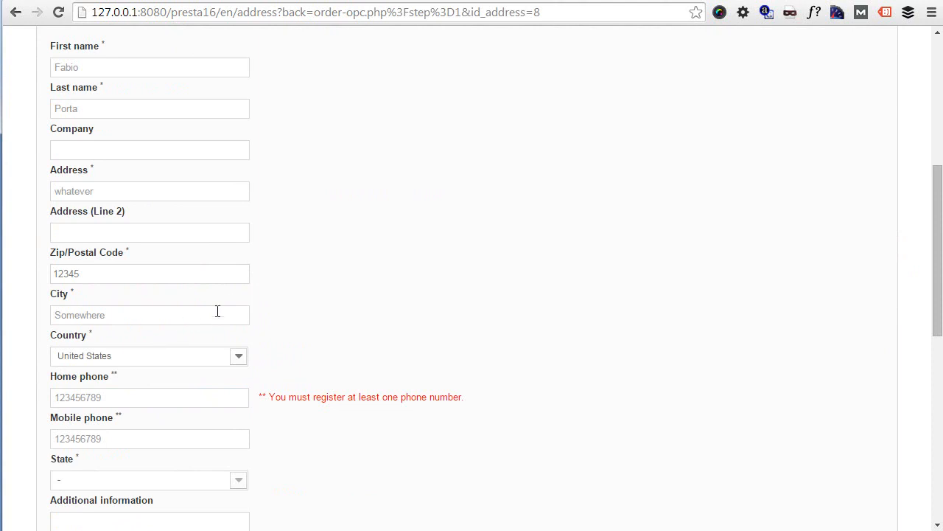
mouse_move(186, 485)
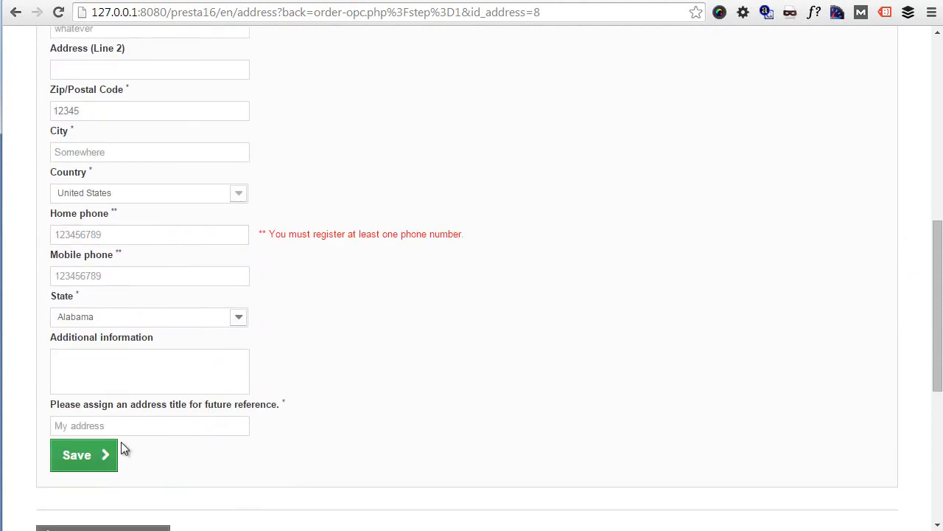
click(77, 454)
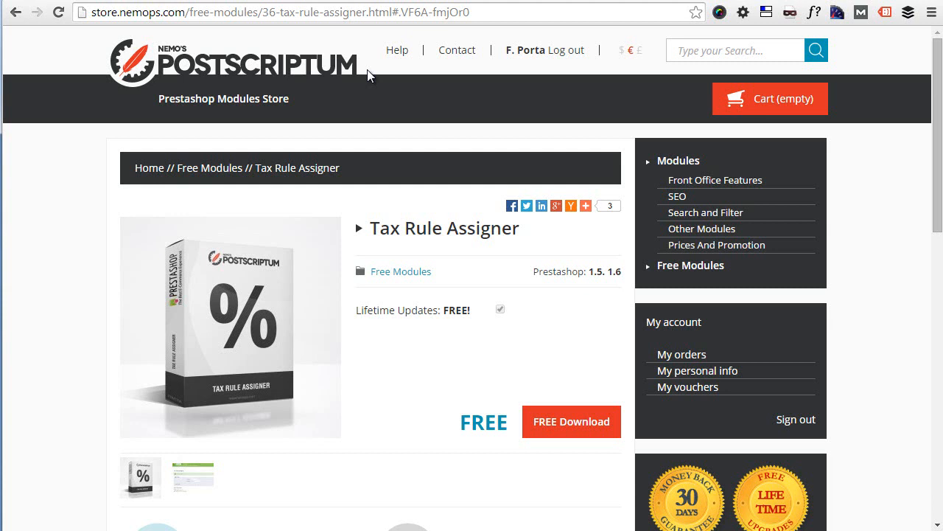
mouse_move(372, 77)
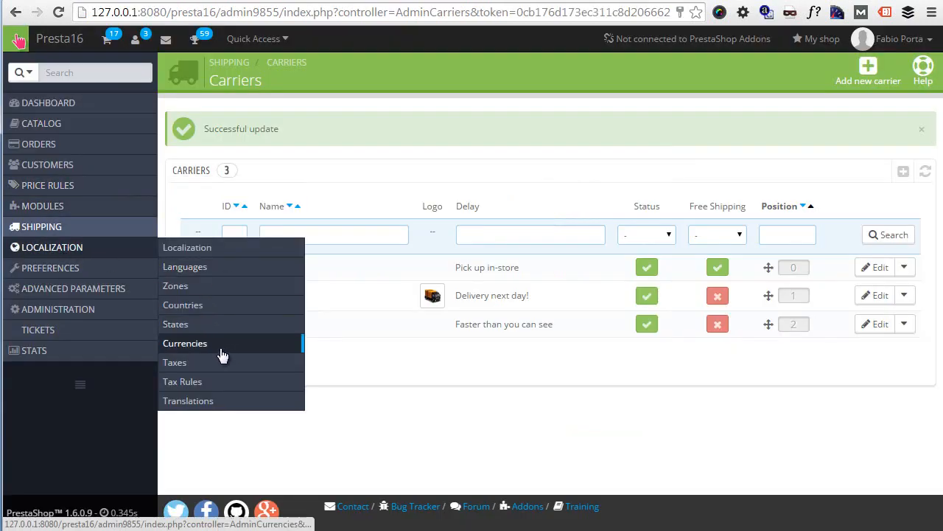
Step: Show Localization > Currencies, listing only the enabled Dollar (USD) at rate 1
click(186, 342)
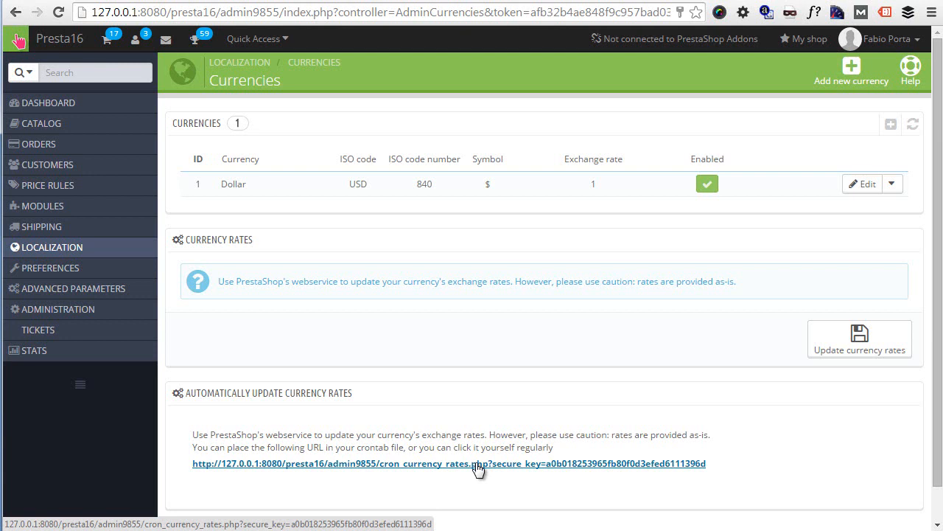
mouse_move(790, 233)
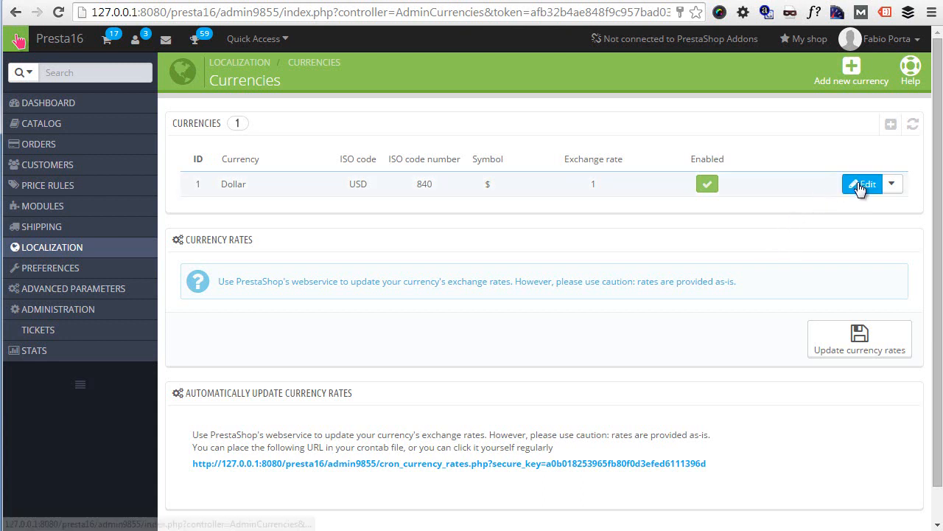
mouse_move(863, 185)
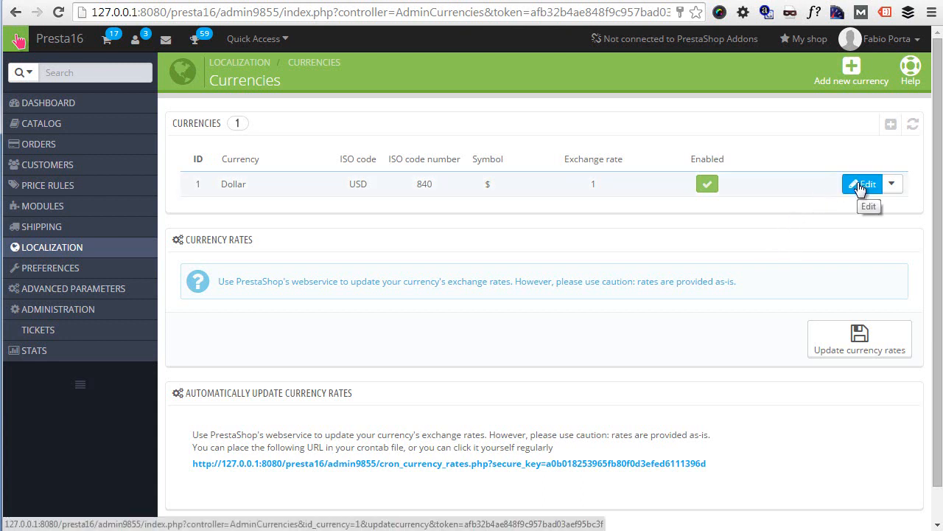
Step: Edit Dollar keeping the Dollars-style format, toggle Spacing on then off, and save successfully
click(863, 182)
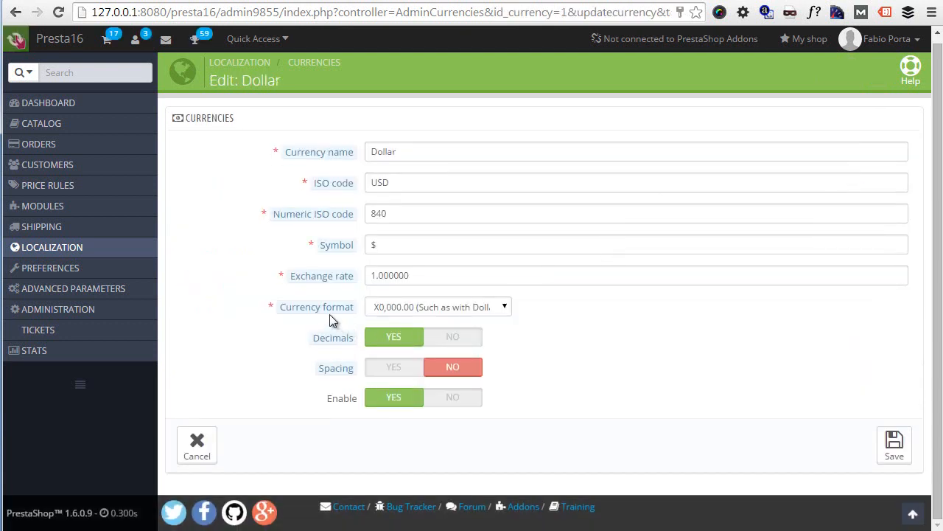
click(437, 307)
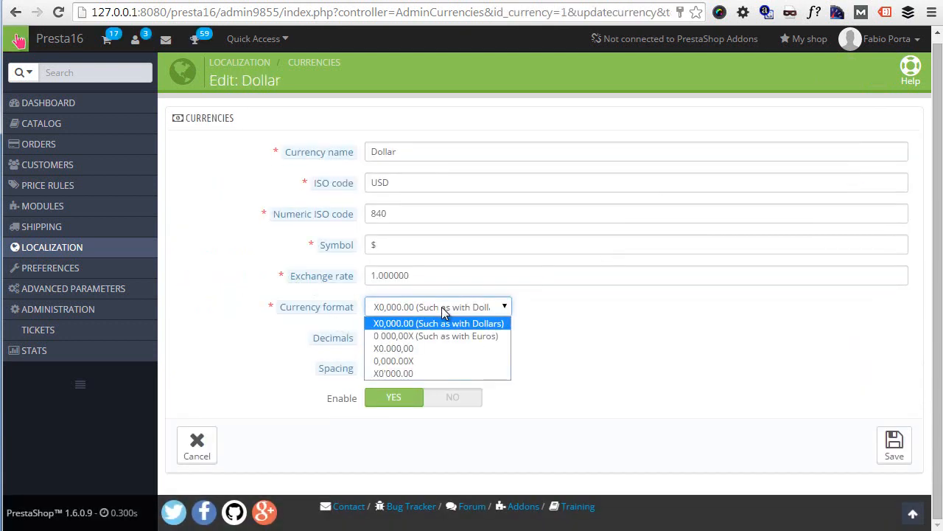
click(439, 322)
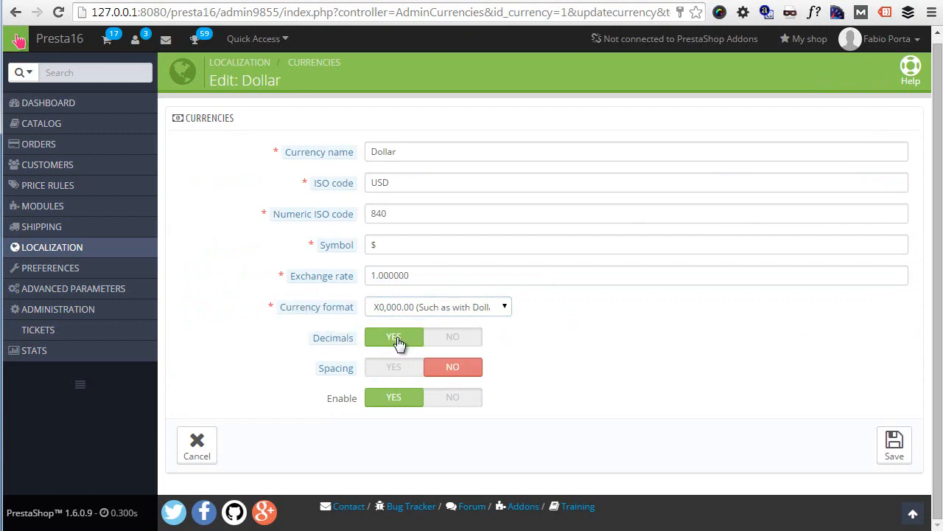
click(393, 365)
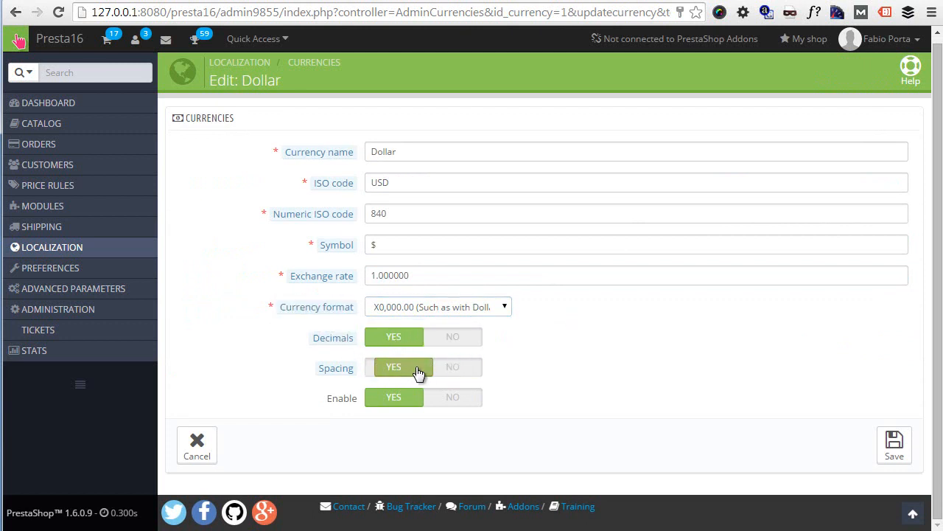
click(453, 365)
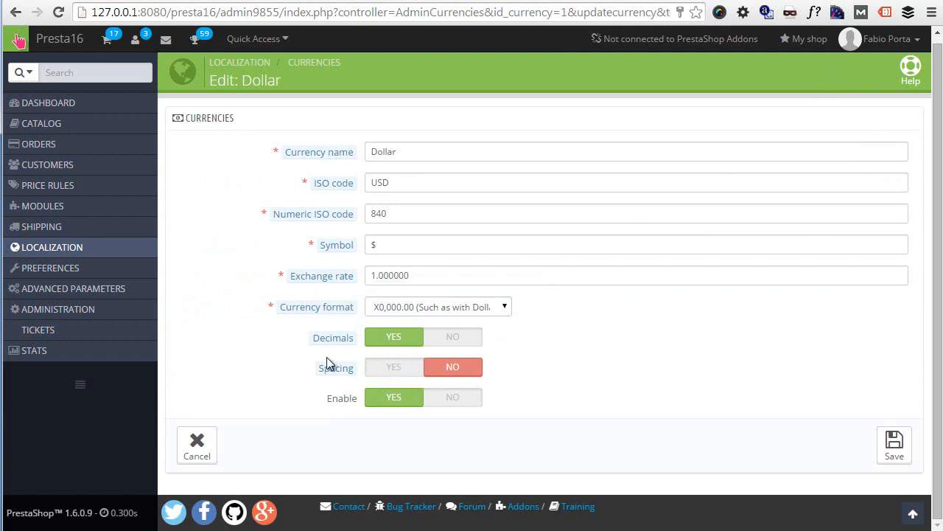
mouse_move(336, 368)
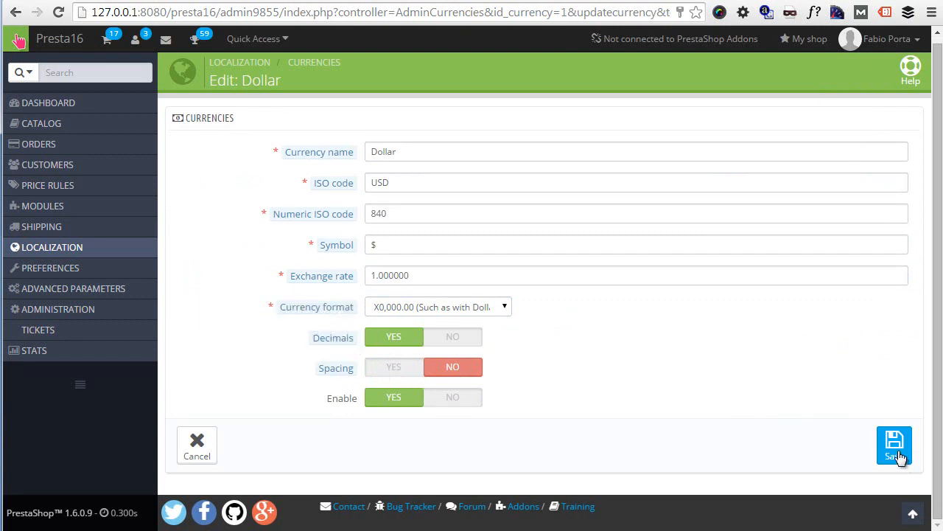
mouse_move(471, 377)
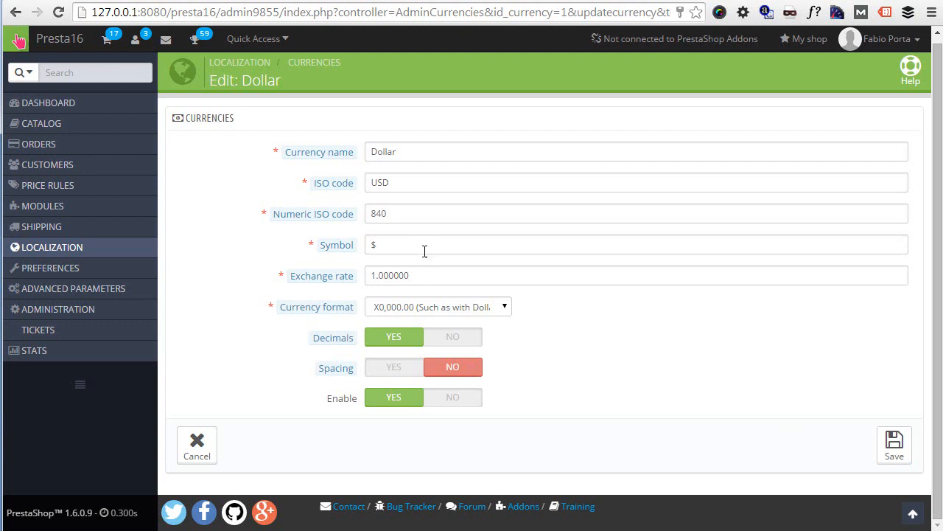
mouse_move(398, 219)
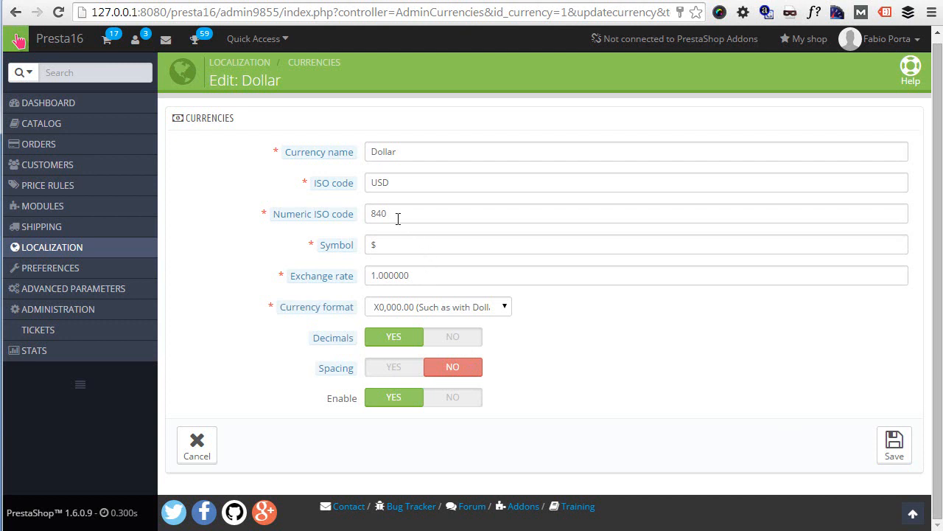
mouse_move(313, 213)
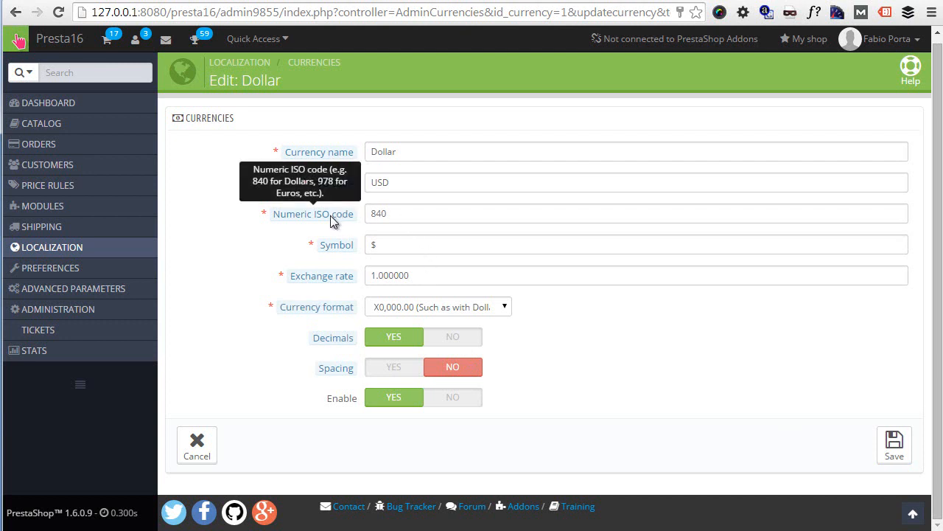
mouse_move(386, 214)
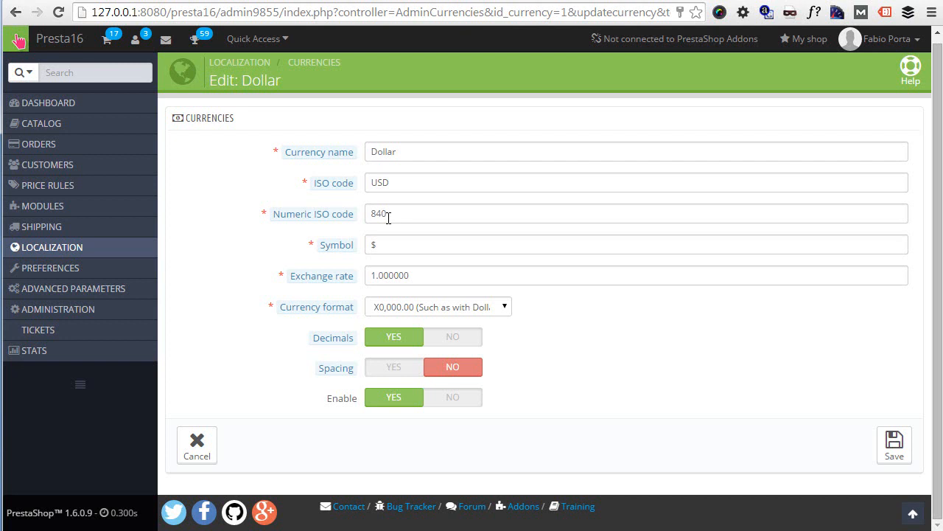
click(893, 445)
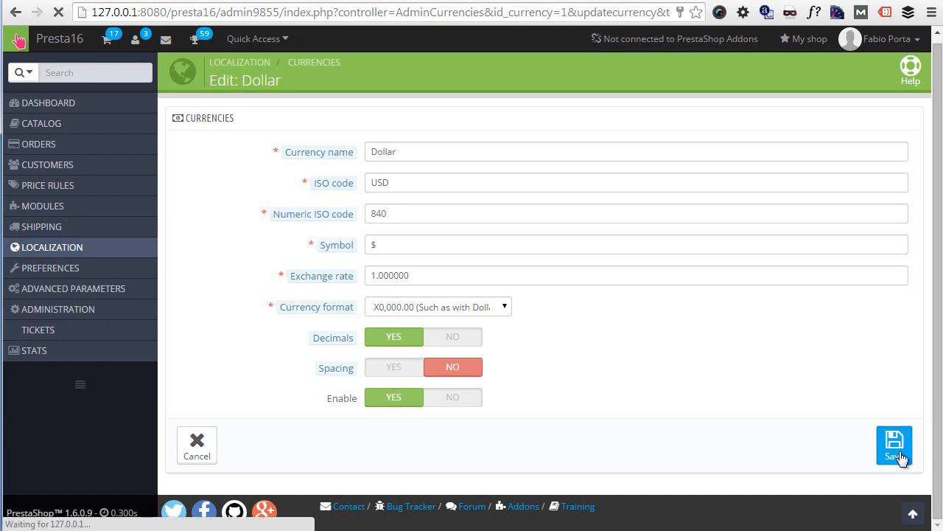
click(893, 445)
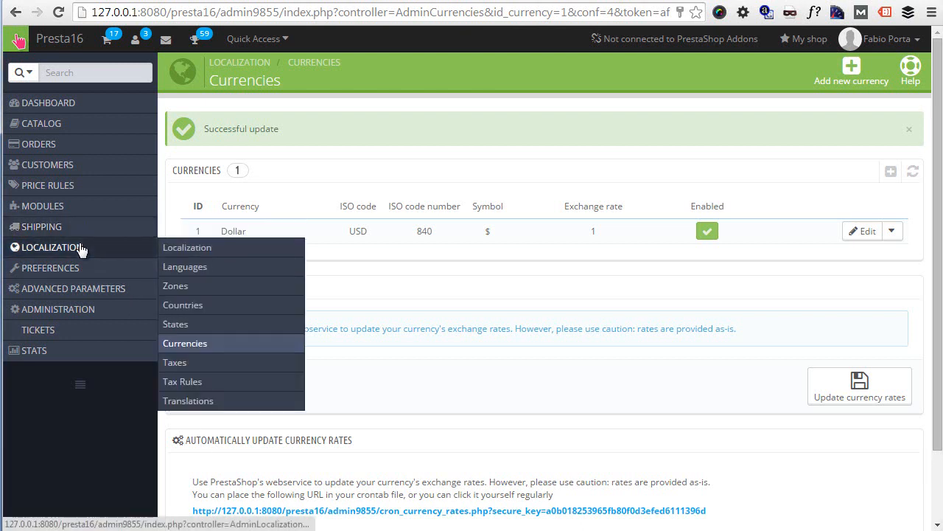
Step: Import the France localization pack with only Currencies ticked
click(187, 247)
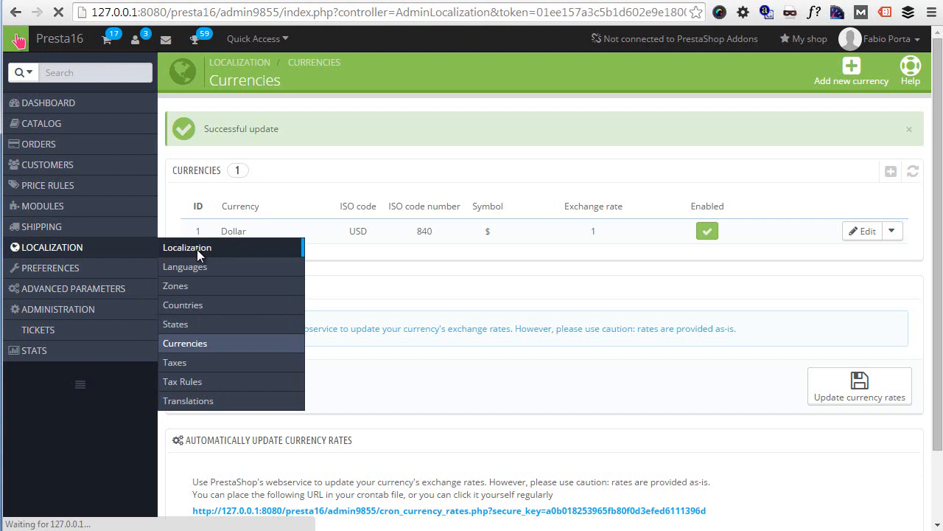
click(187, 248)
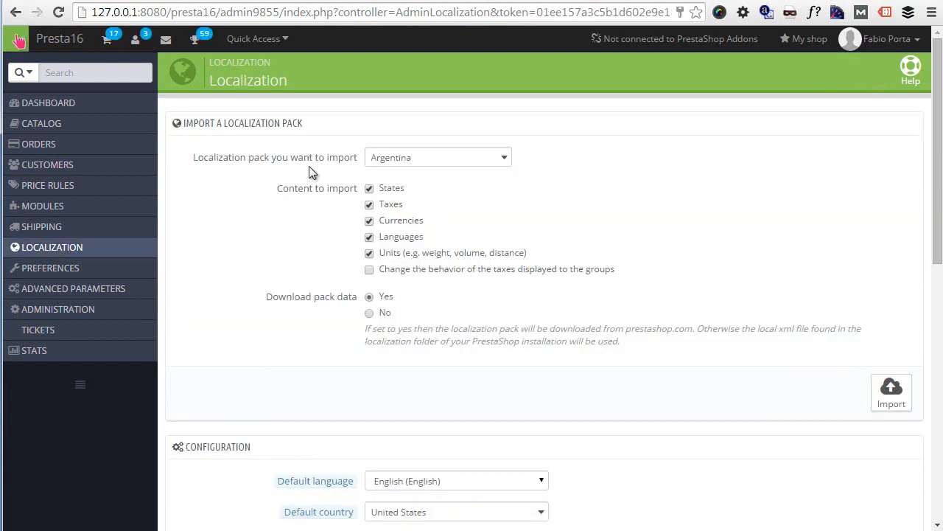
mouse_move(407, 165)
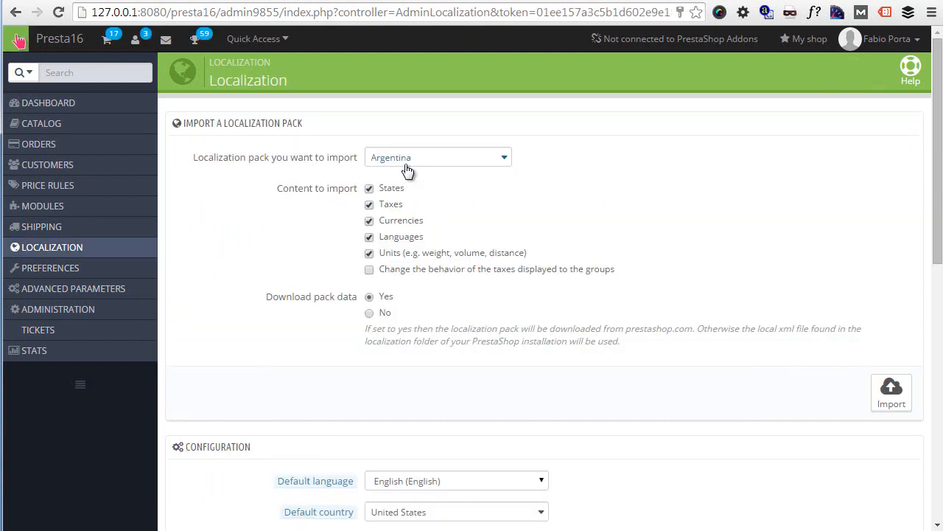
click(438, 157)
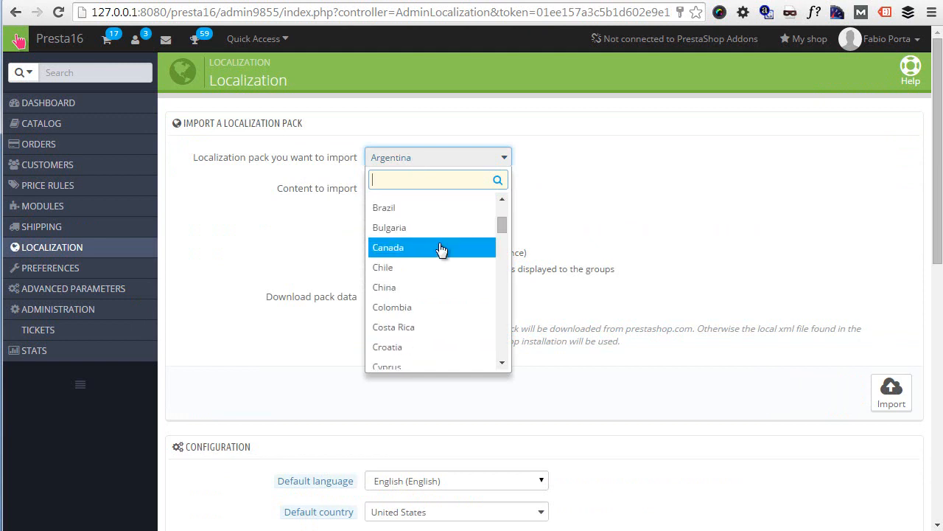
scroll(down, 3)
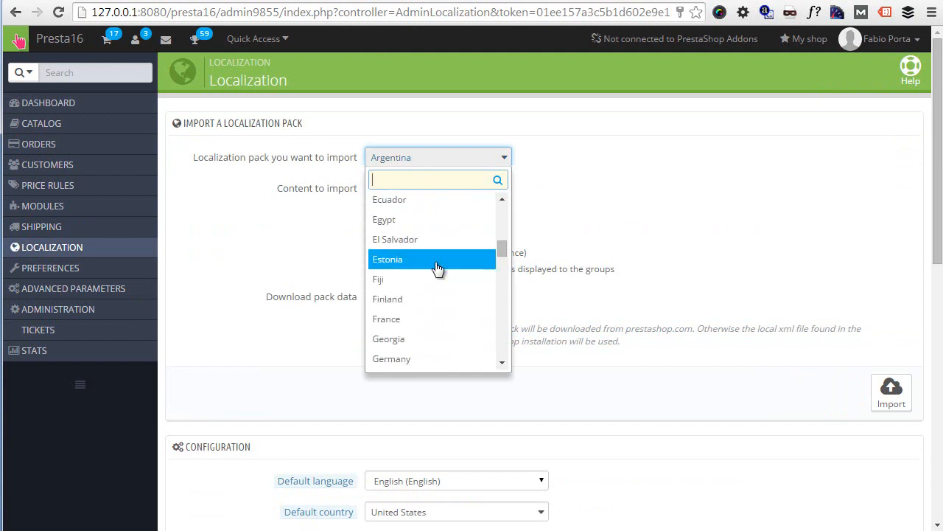
click(386, 318)
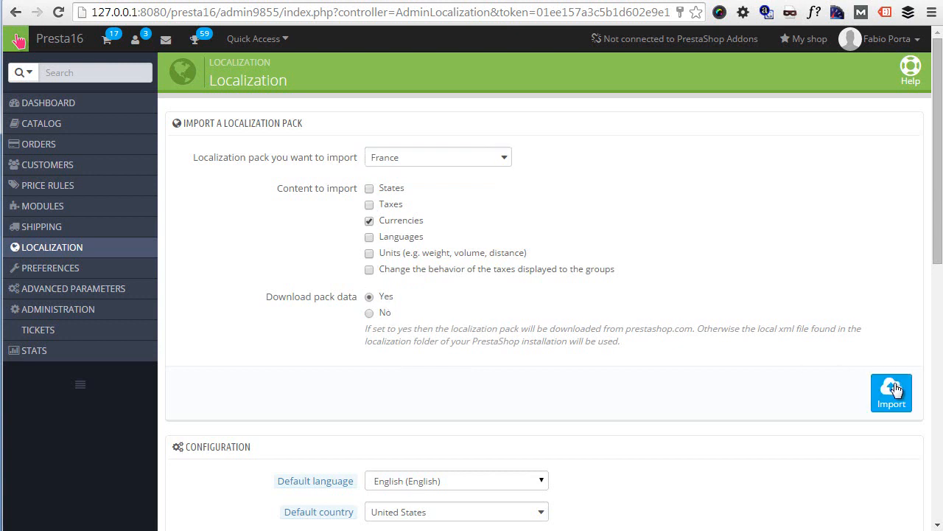
click(890, 392)
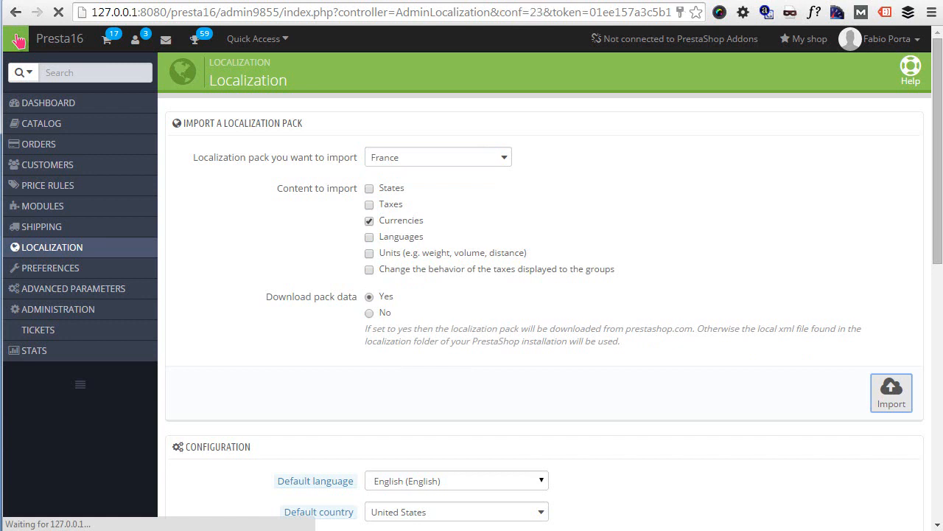
click(890, 392)
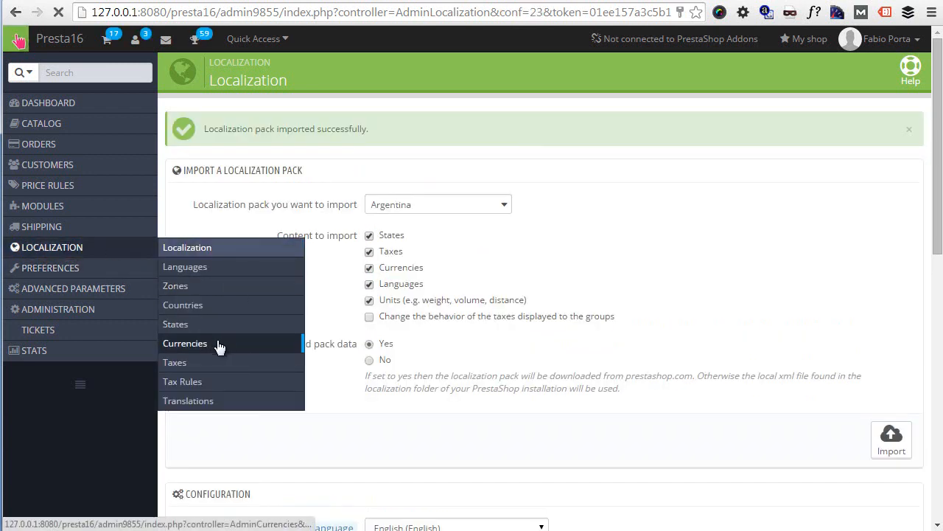
Step: Confirm Euro now sits beside Dollar in Currencies and review the Localization configuration
click(185, 341)
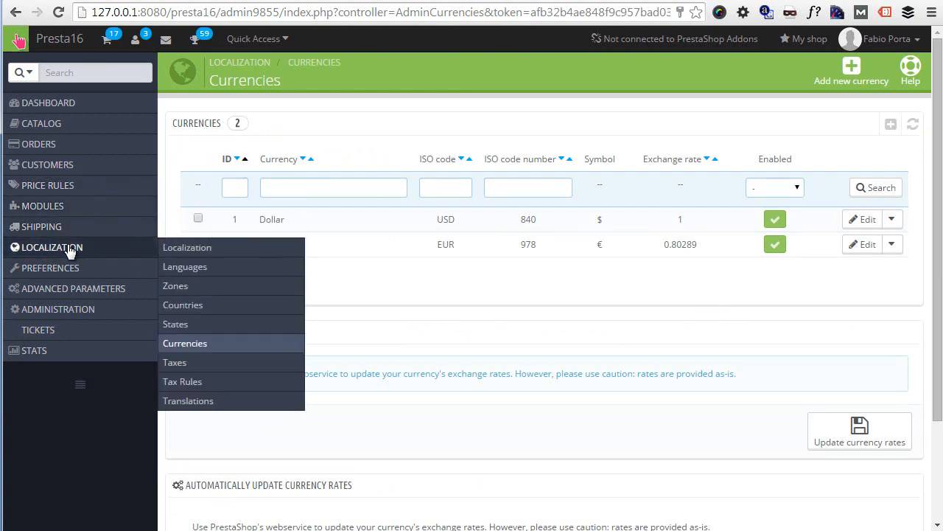
click(187, 248)
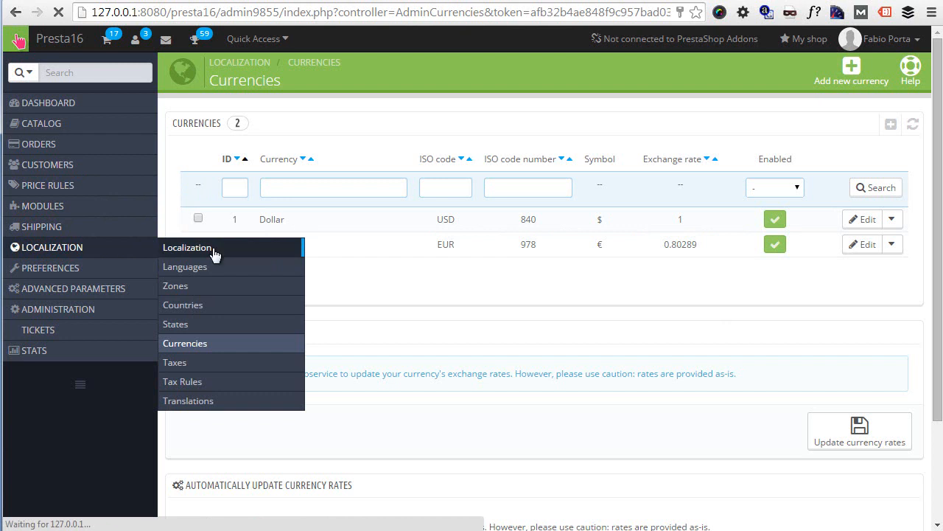
click(187, 247)
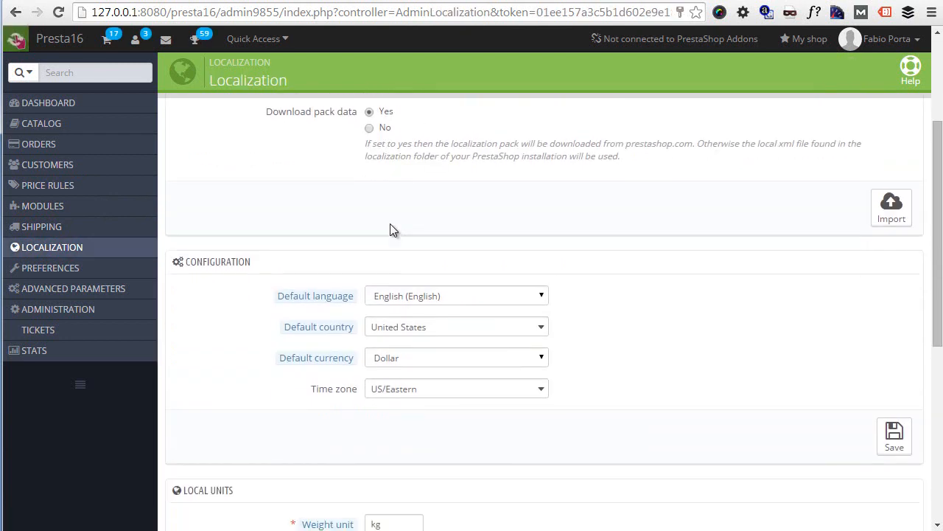
mouse_move(442, 300)
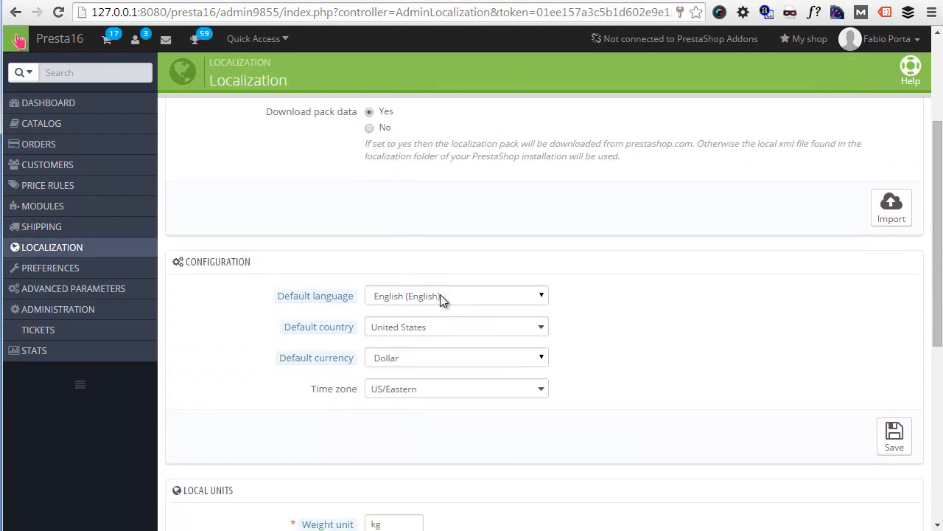
scroll(down, 3)
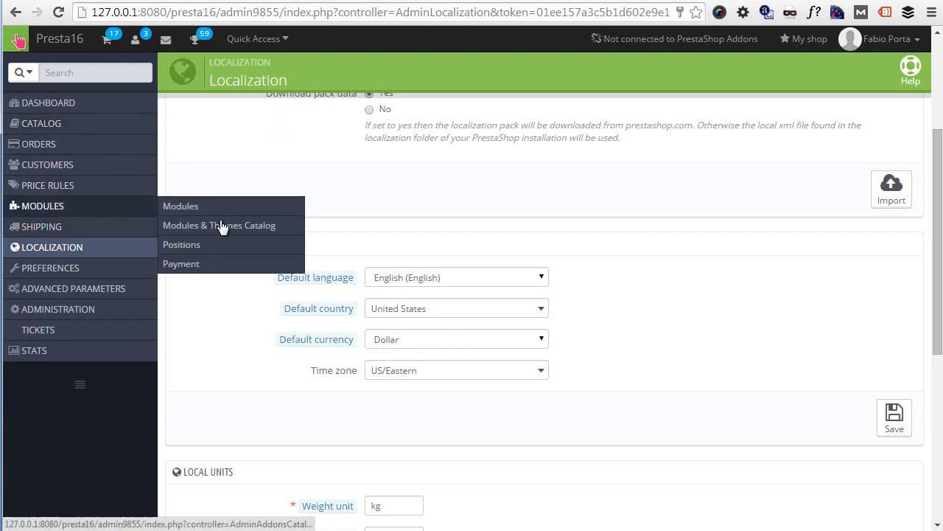
Step: Show Modules > Payment with active PayPal, Authorize.net, bank wire and check modules
click(181, 263)
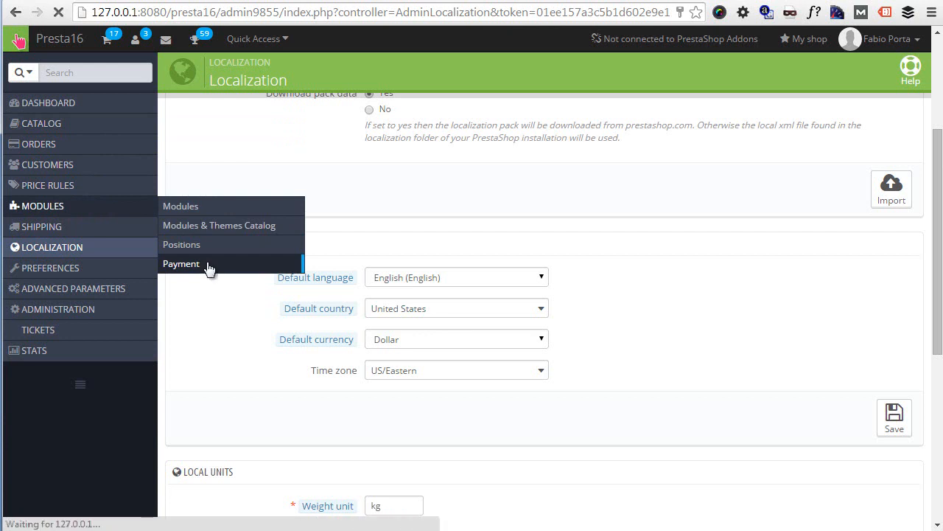
click(182, 262)
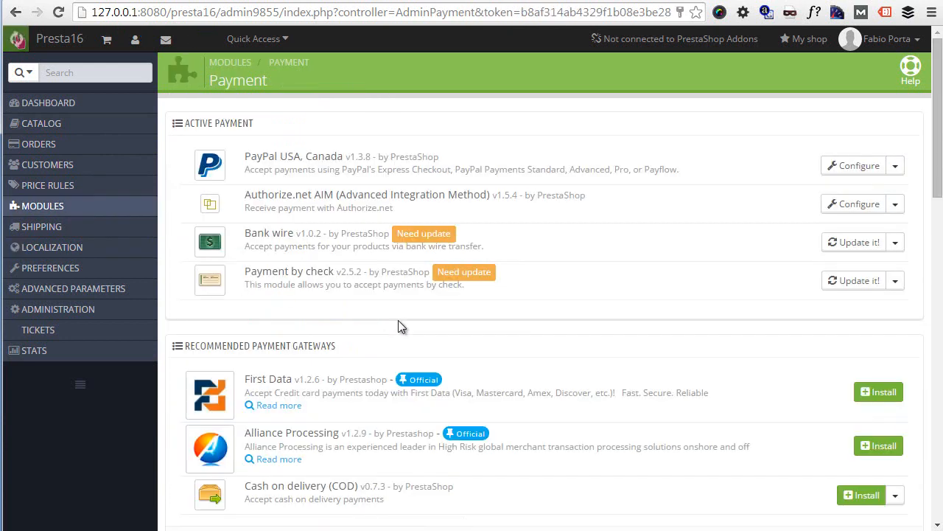